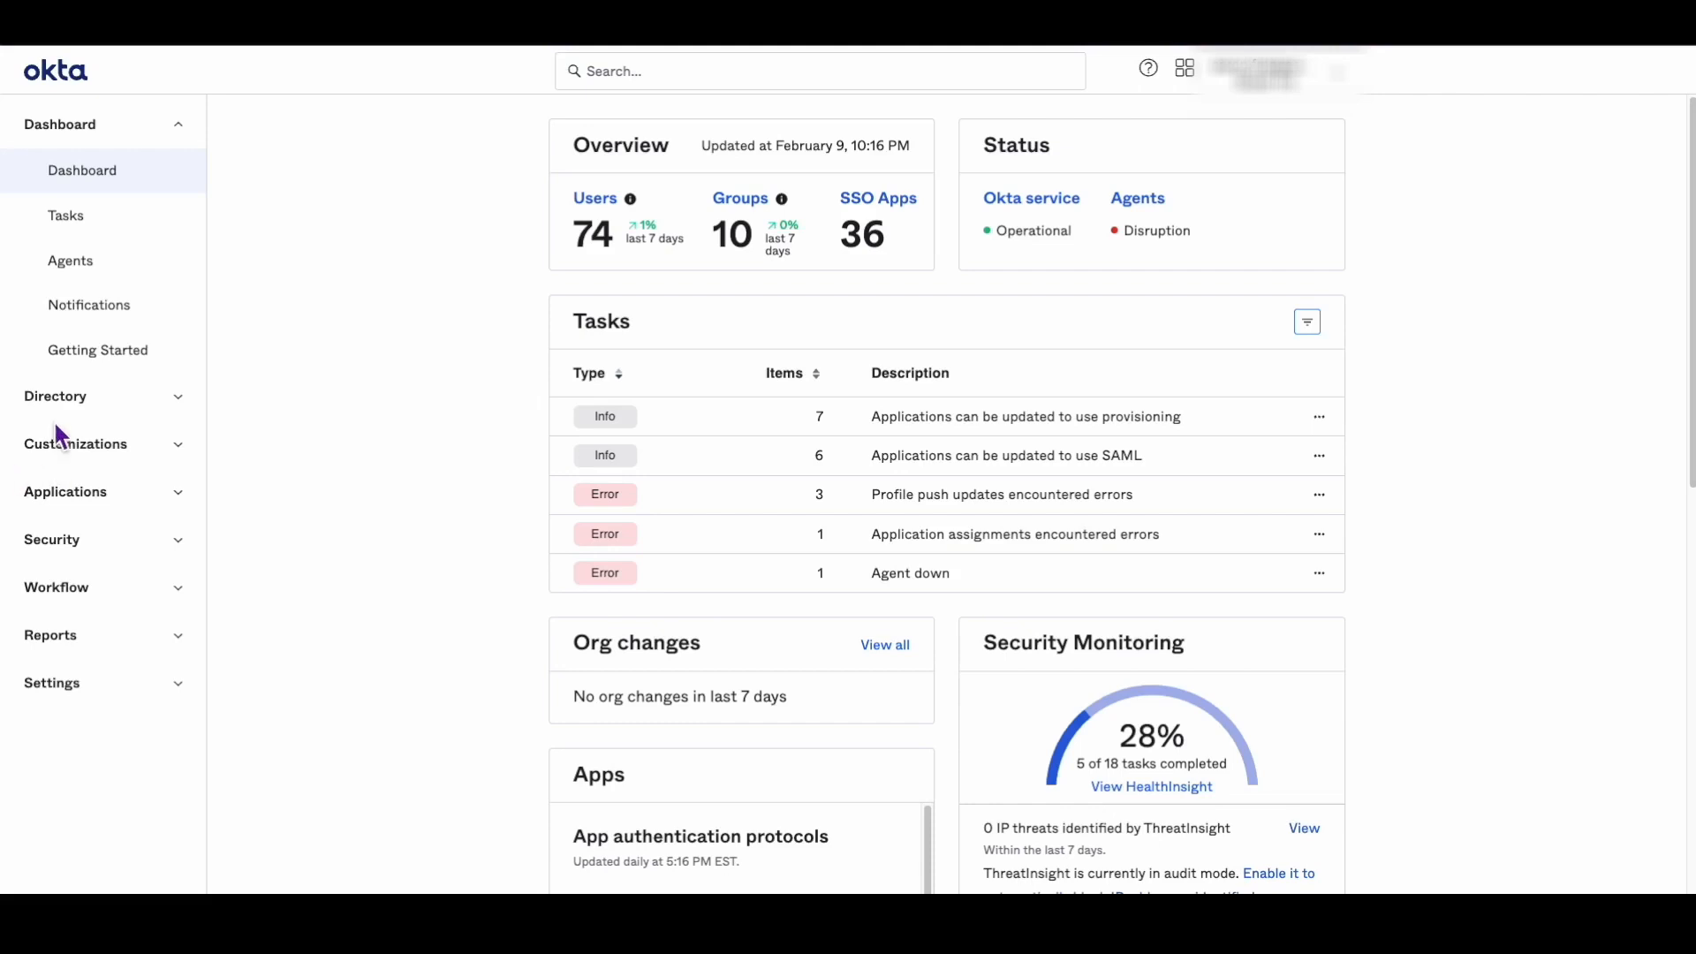
Step: Go to Directory > Profile Editor to list the user profiles
click(53, 396)
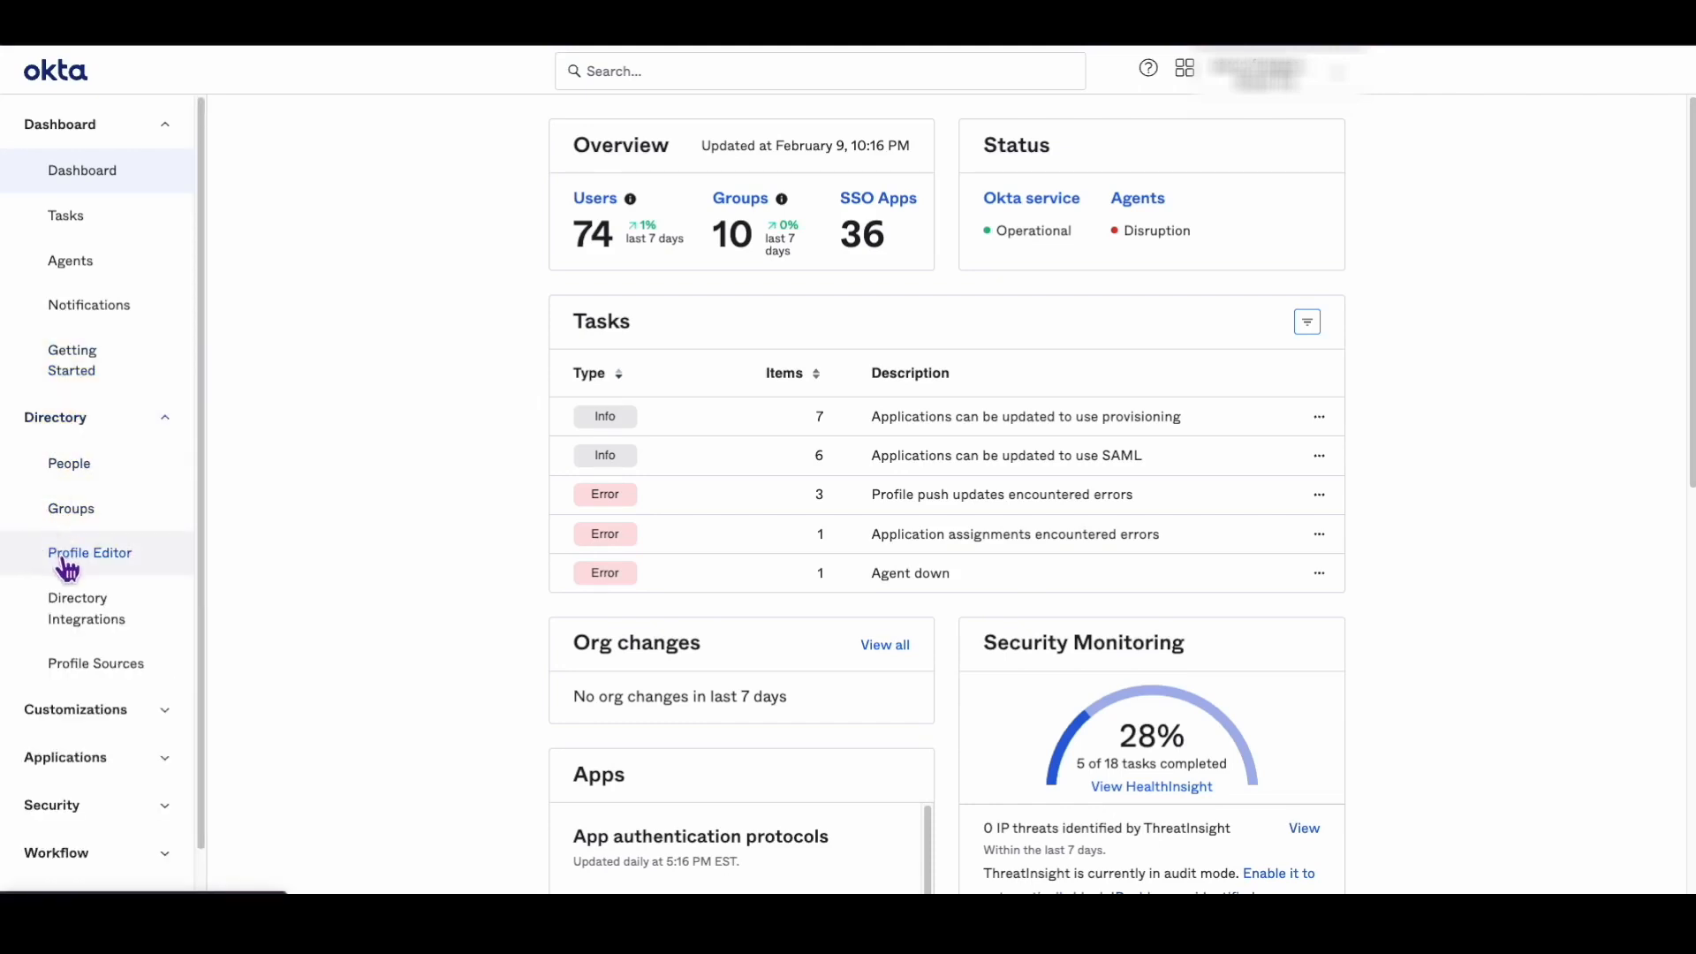
click(90, 553)
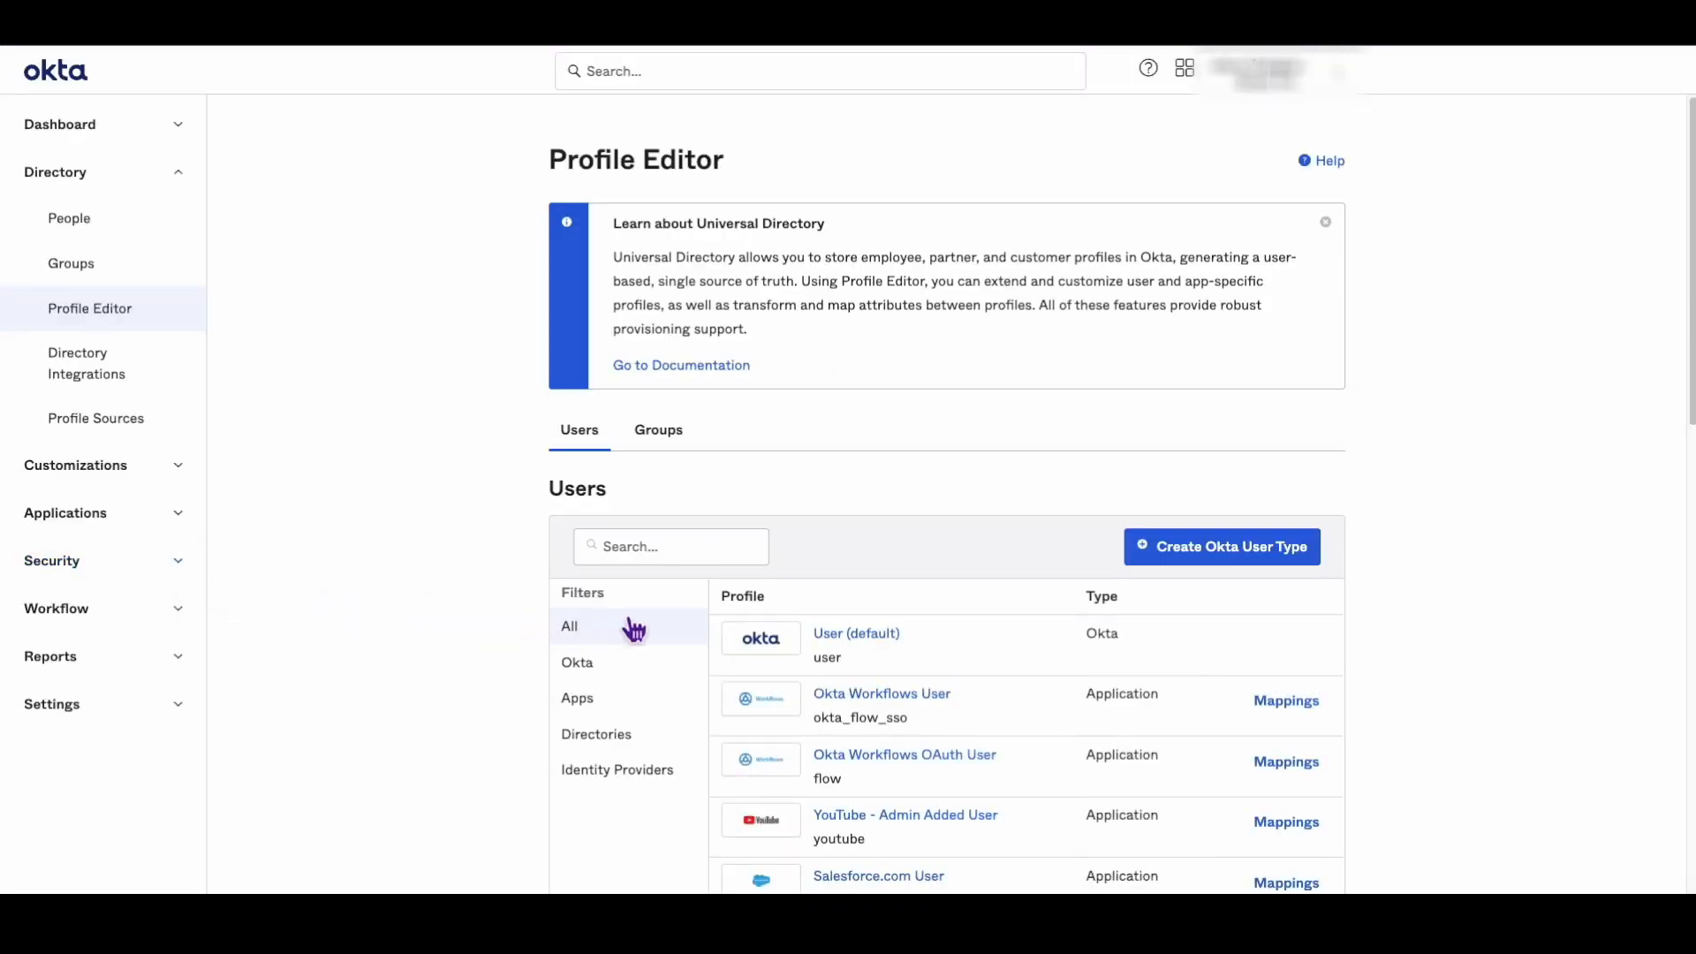
Step: Open the User (default) profile and begin a new attribute with Add Attribute
click(854, 633)
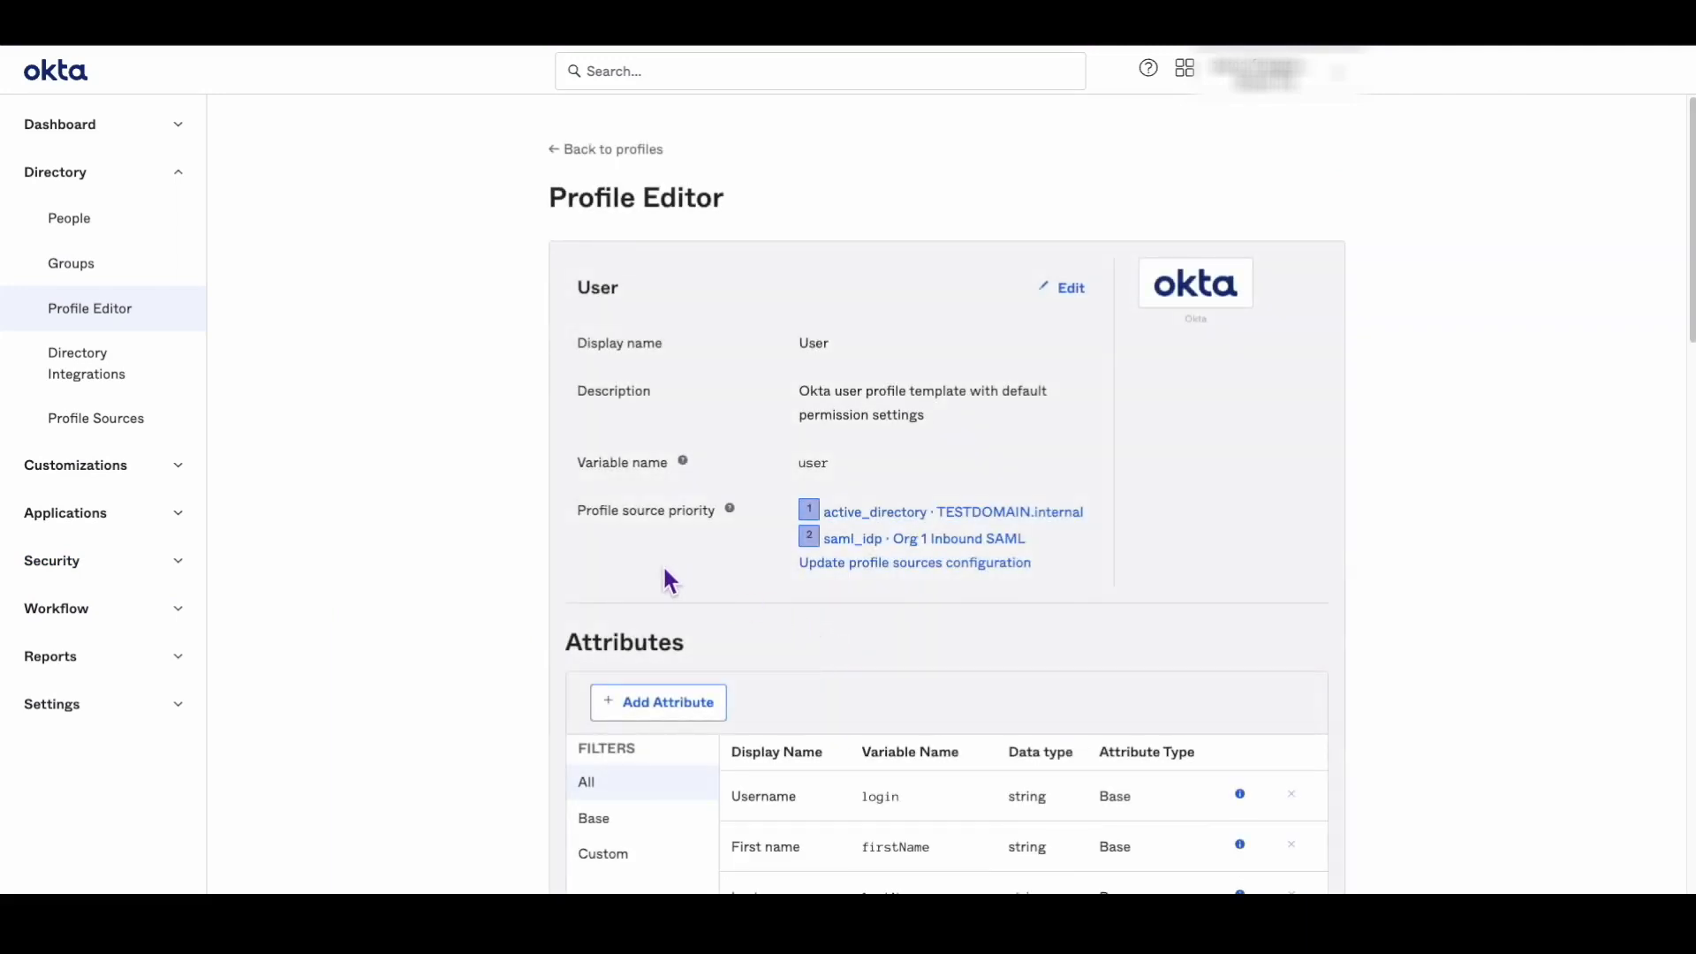
mouse_move(657, 702)
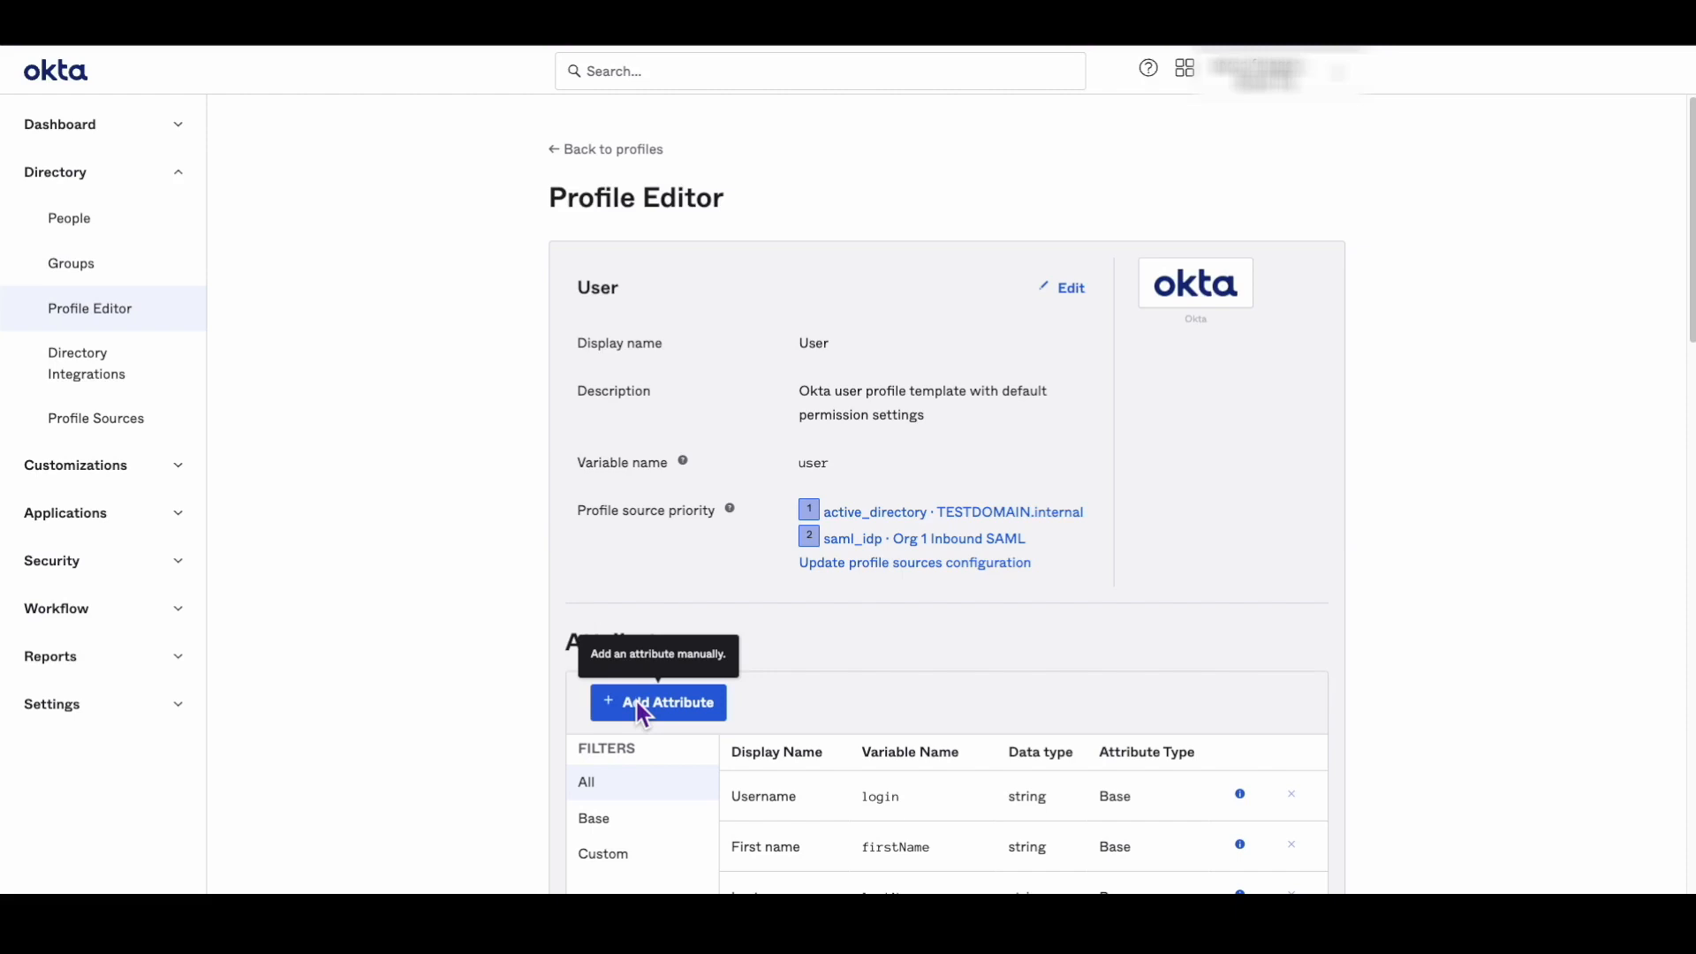
click(657, 703)
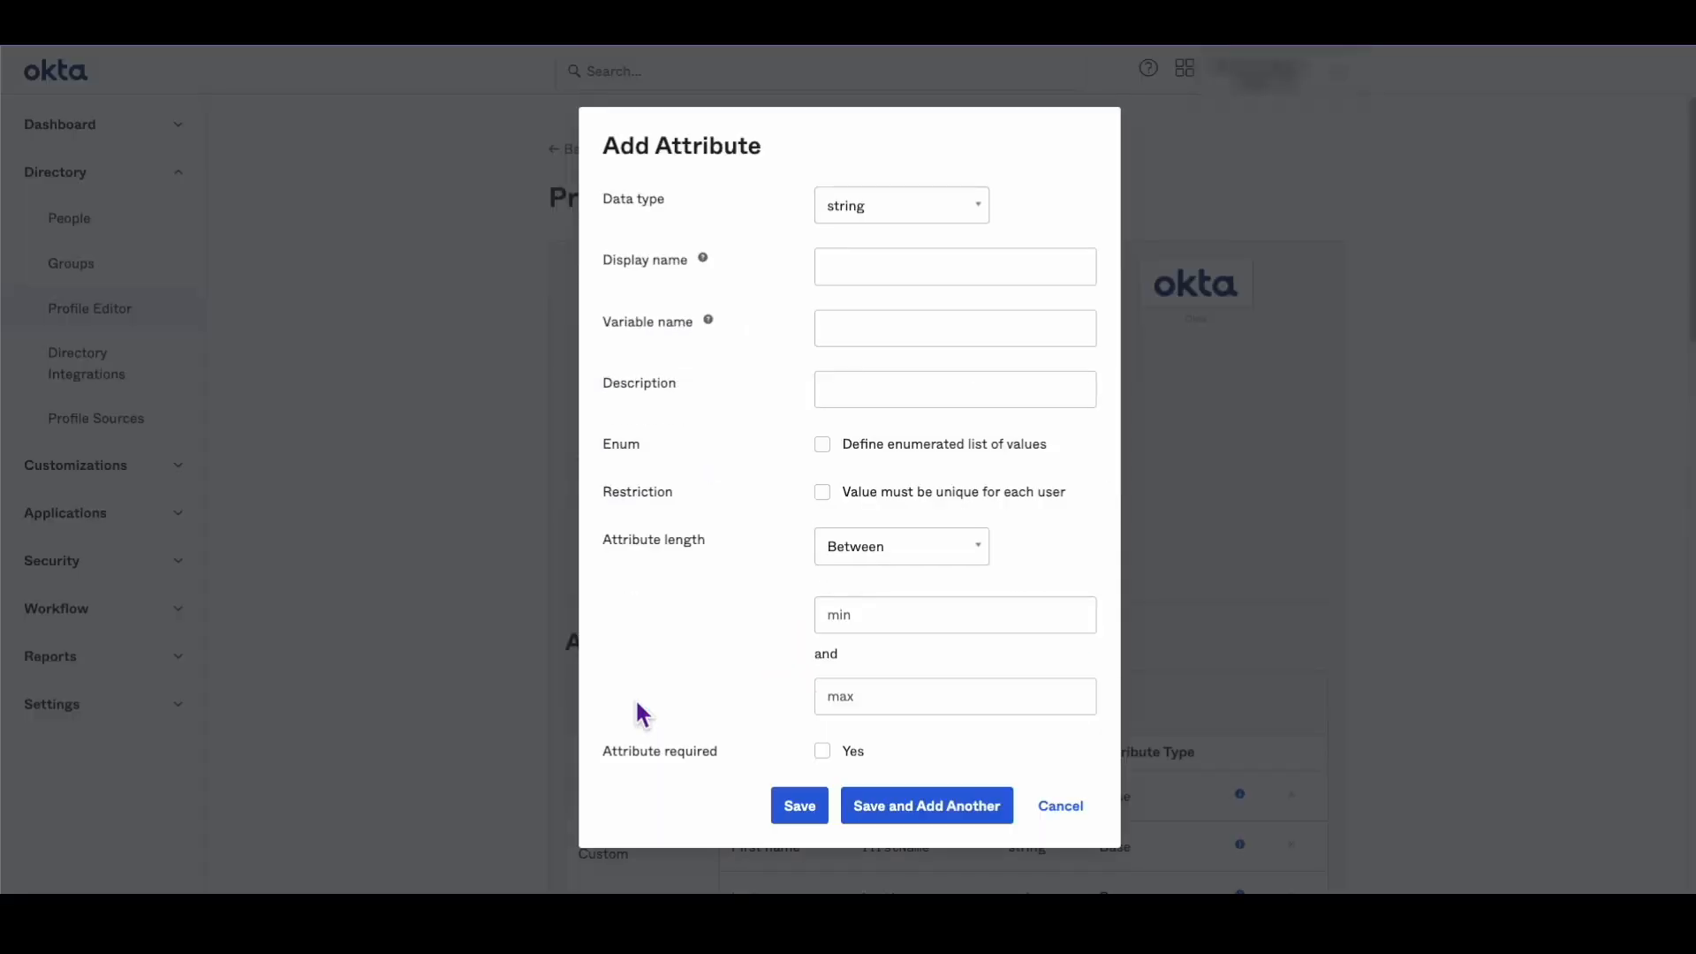
mouse_move(743, 348)
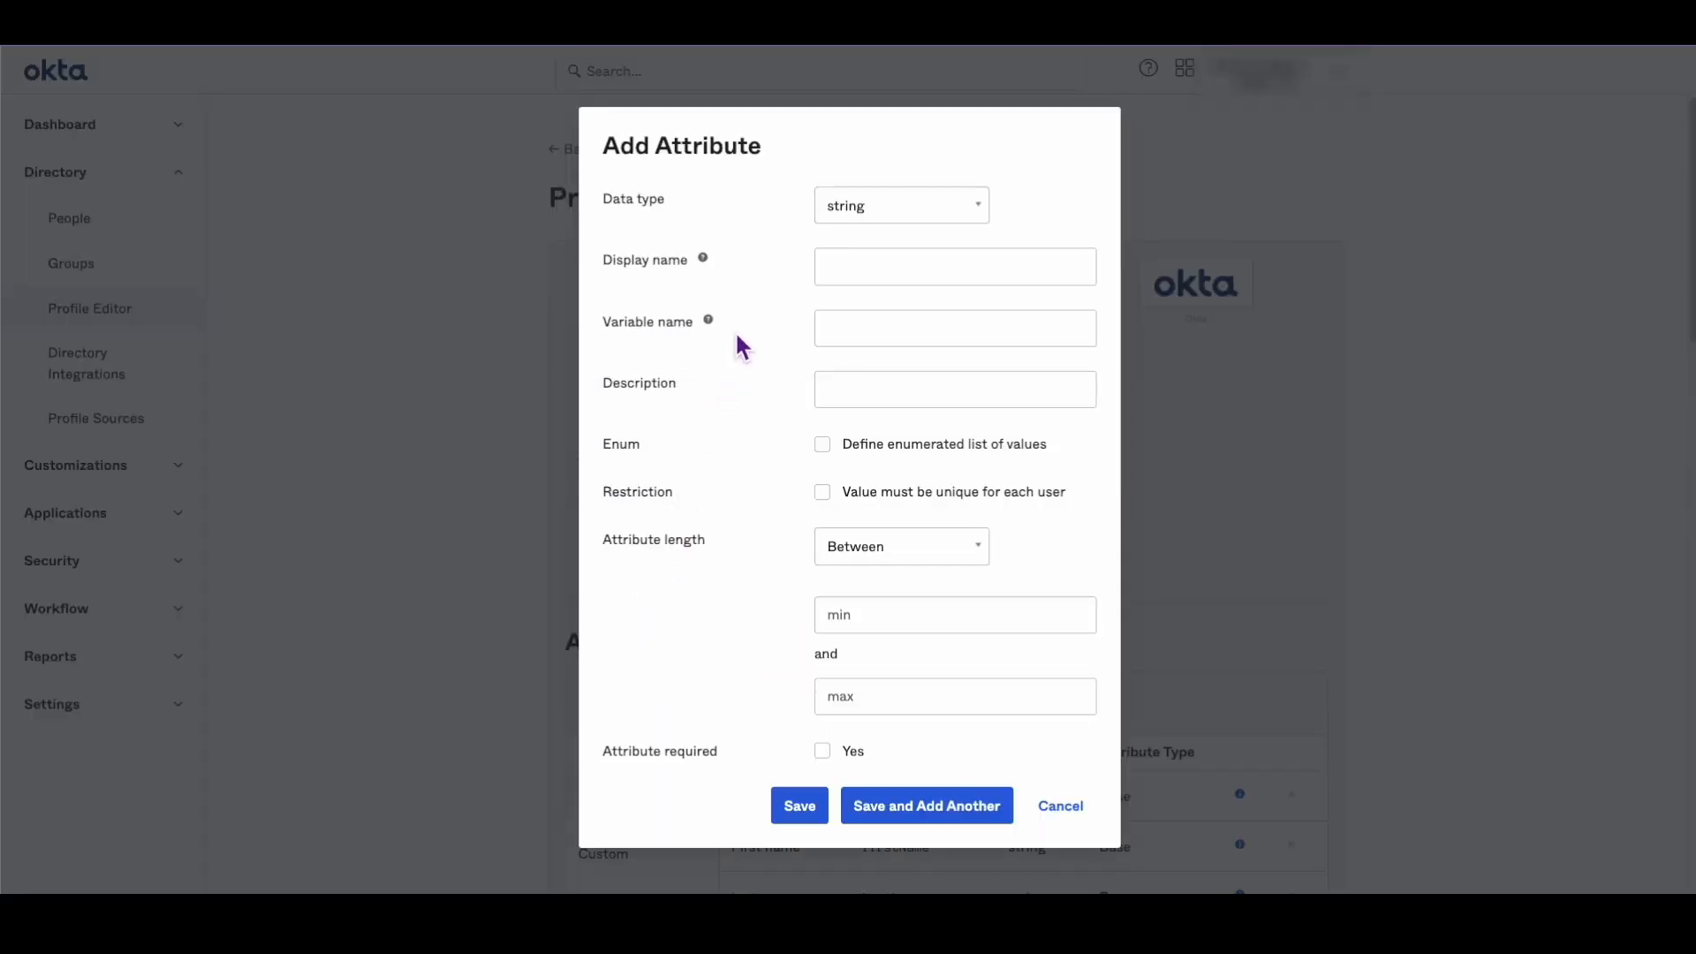
Step: Save a new attribute with display name and variable name 'GUID'
click(953, 266)
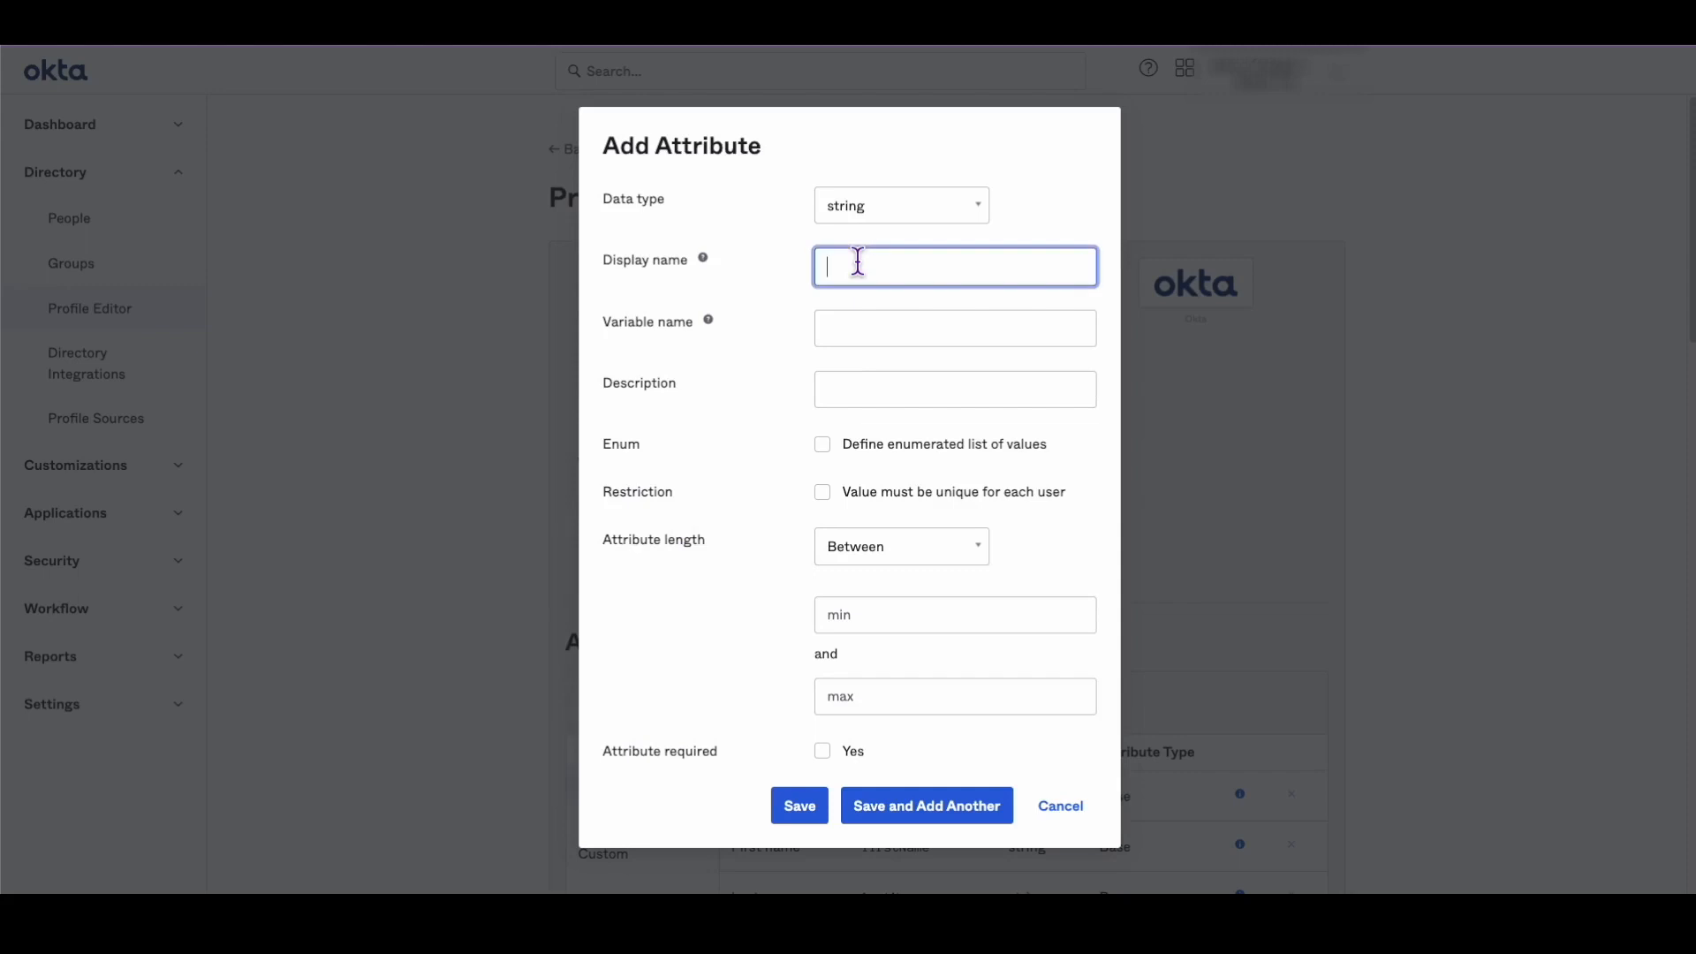
text(GUID)
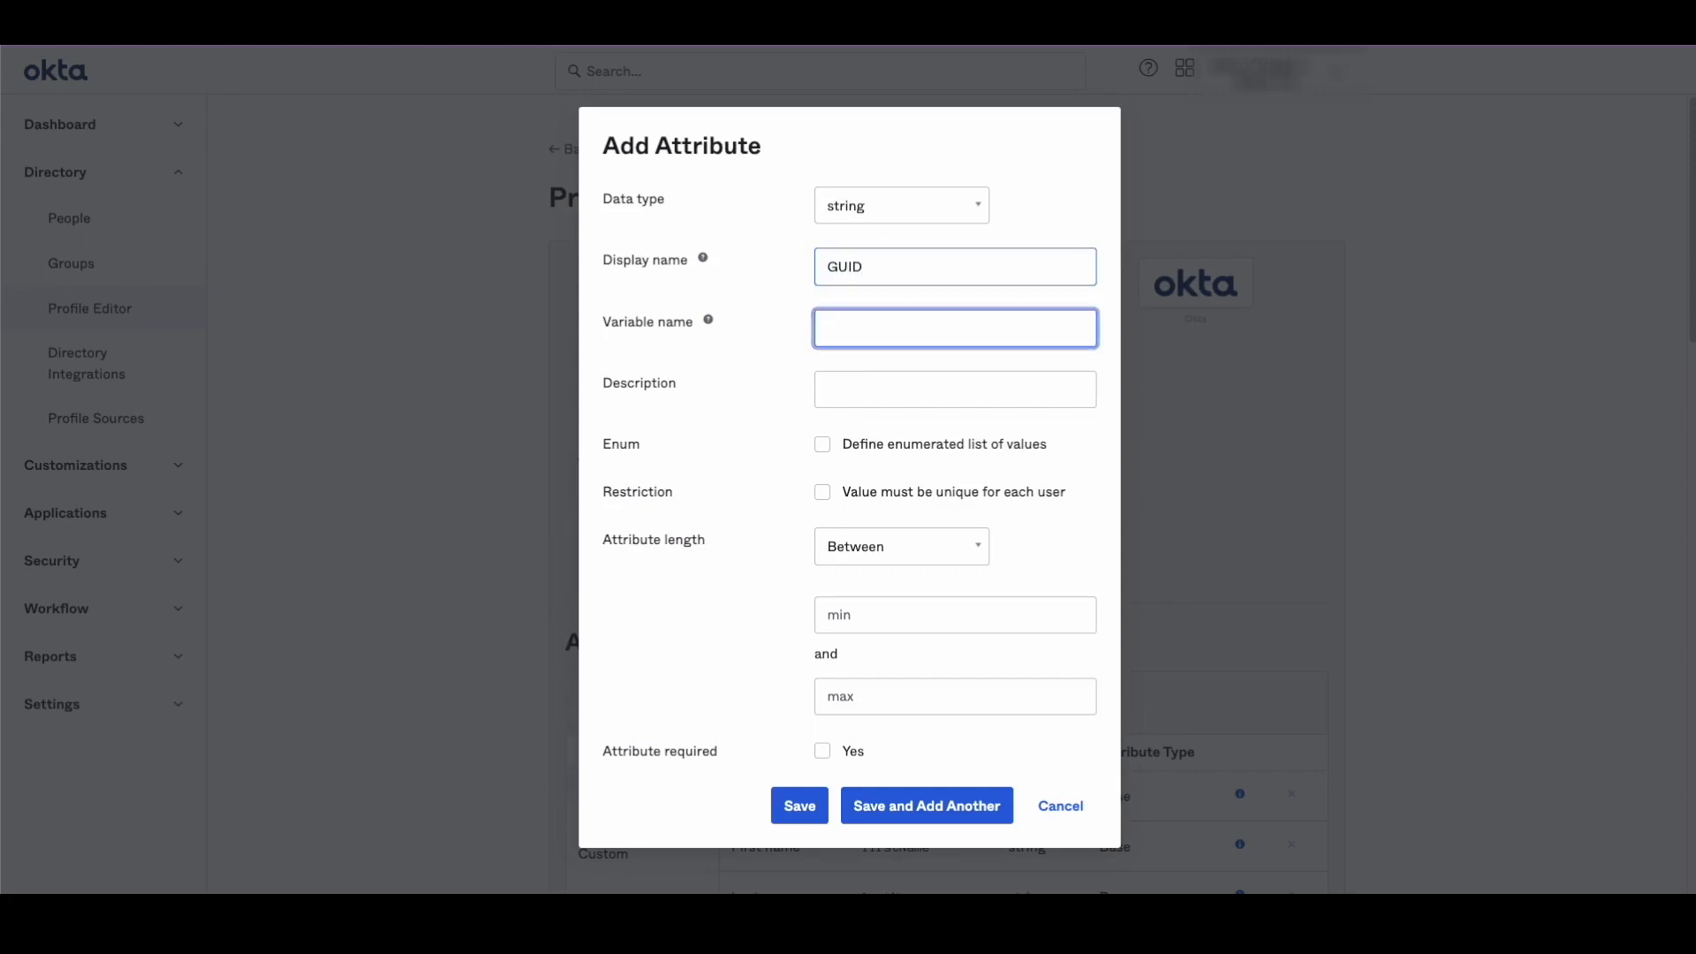
text(GUID)
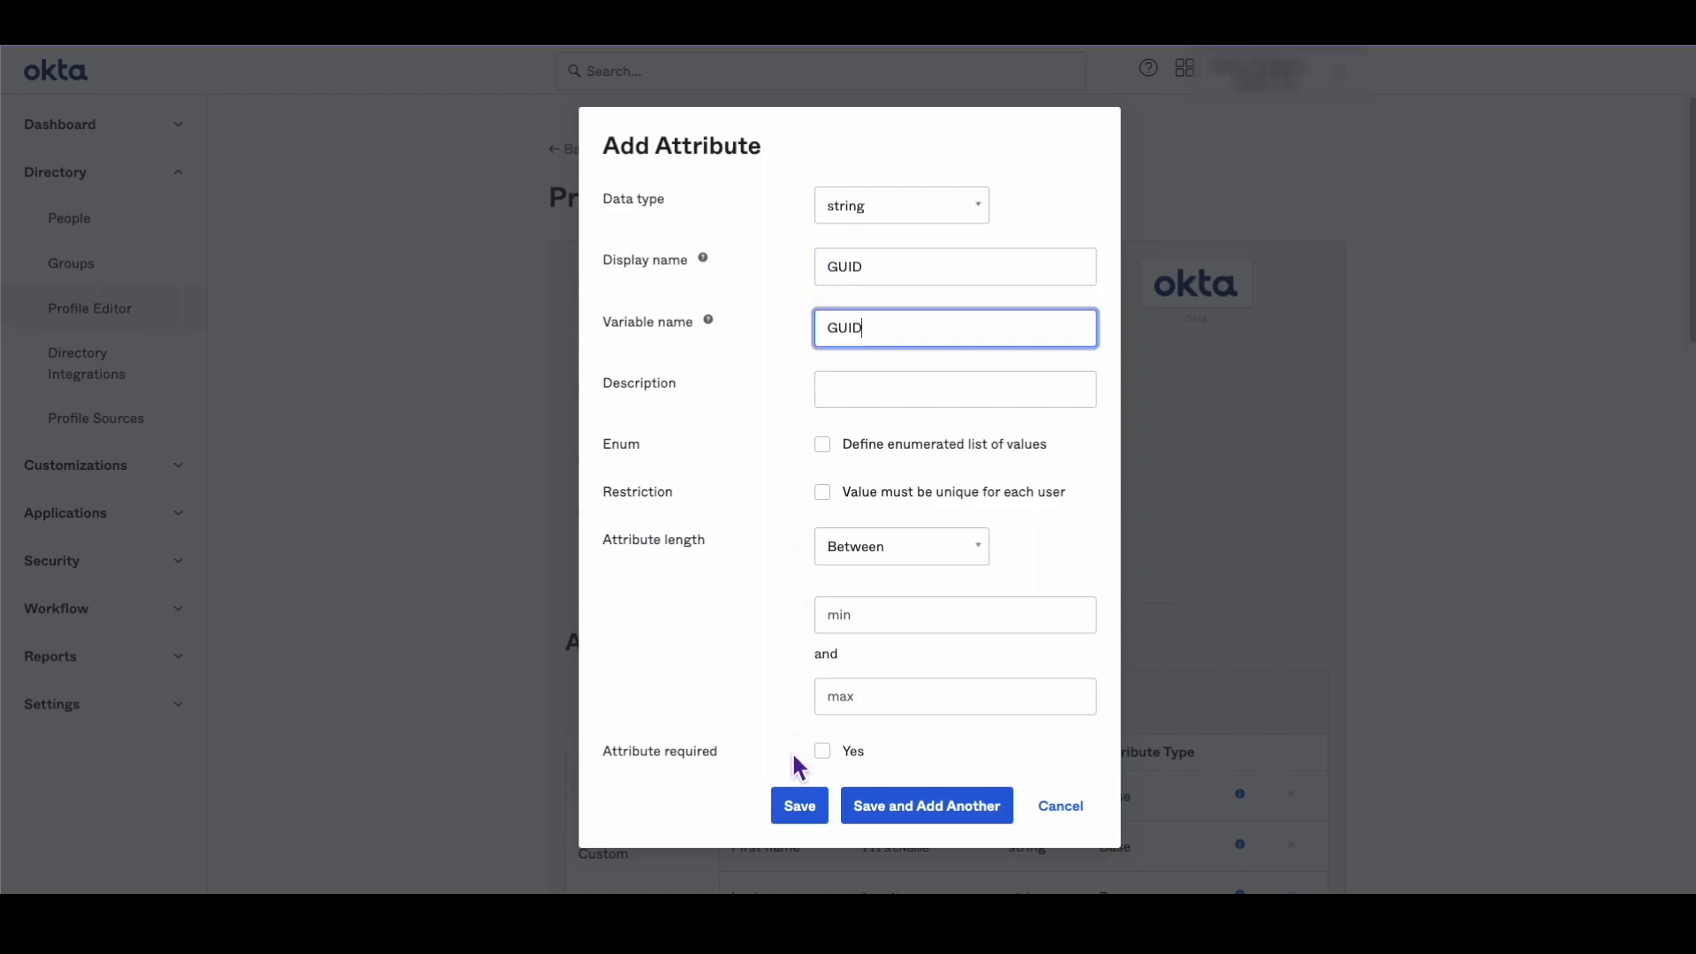
click(798, 805)
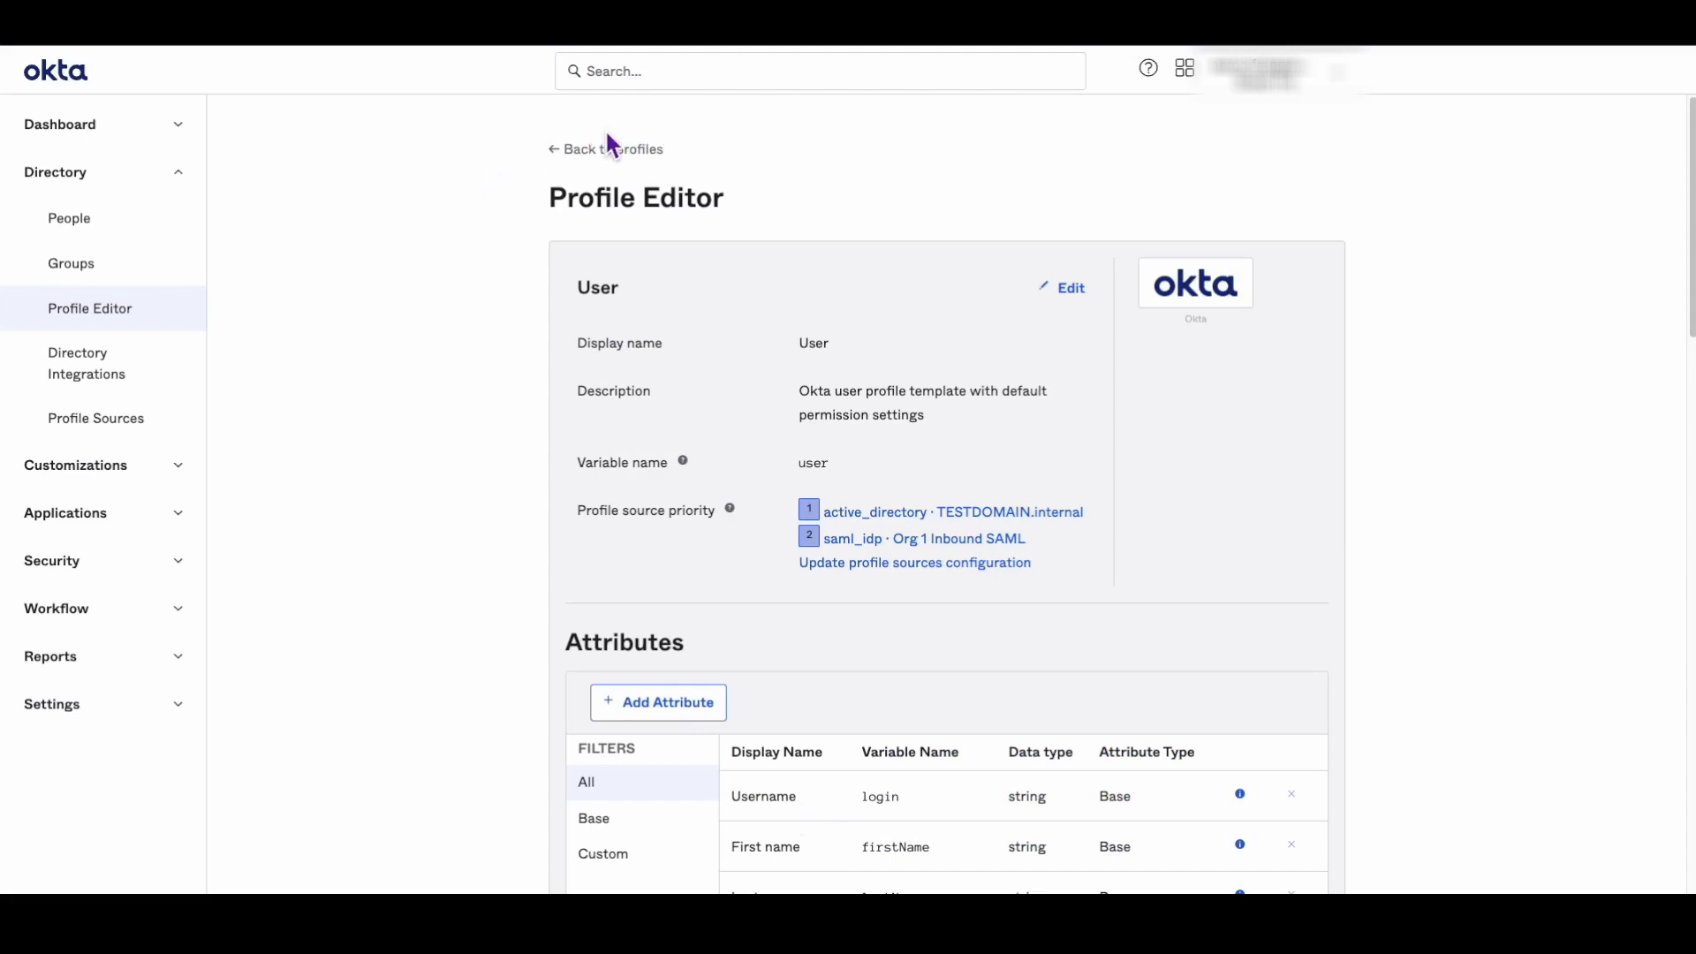
Step: Filter the profile list to Directories and open TESTDOMAIN.internal User
click(606, 148)
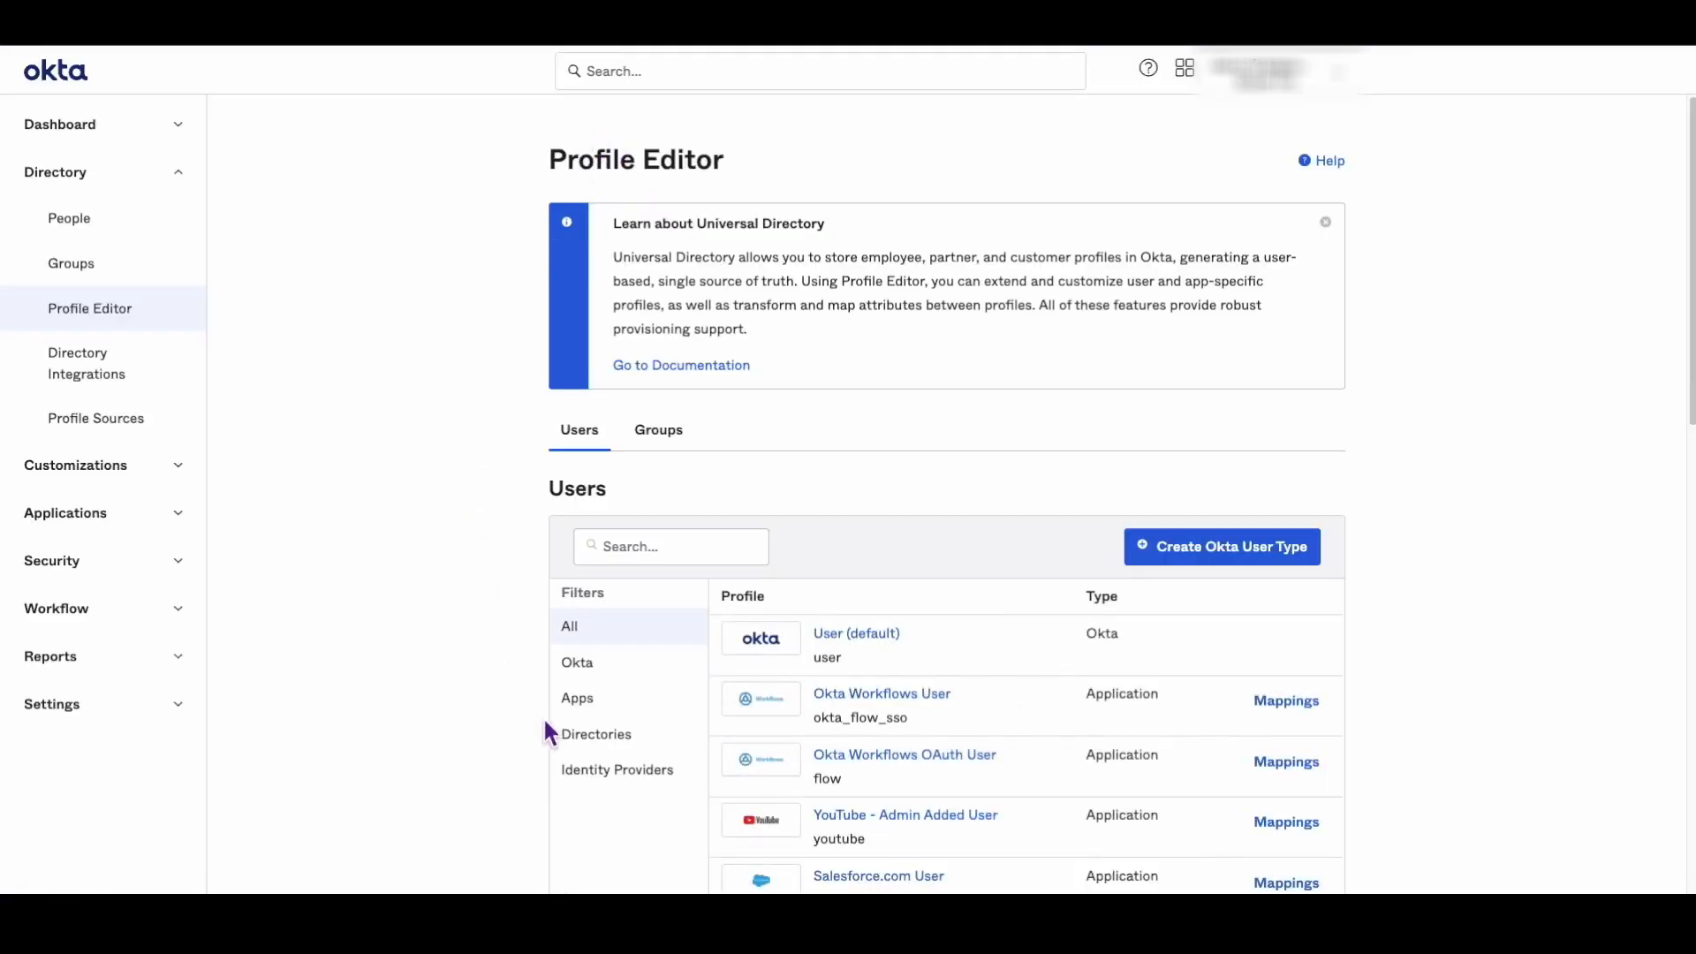
click(594, 733)
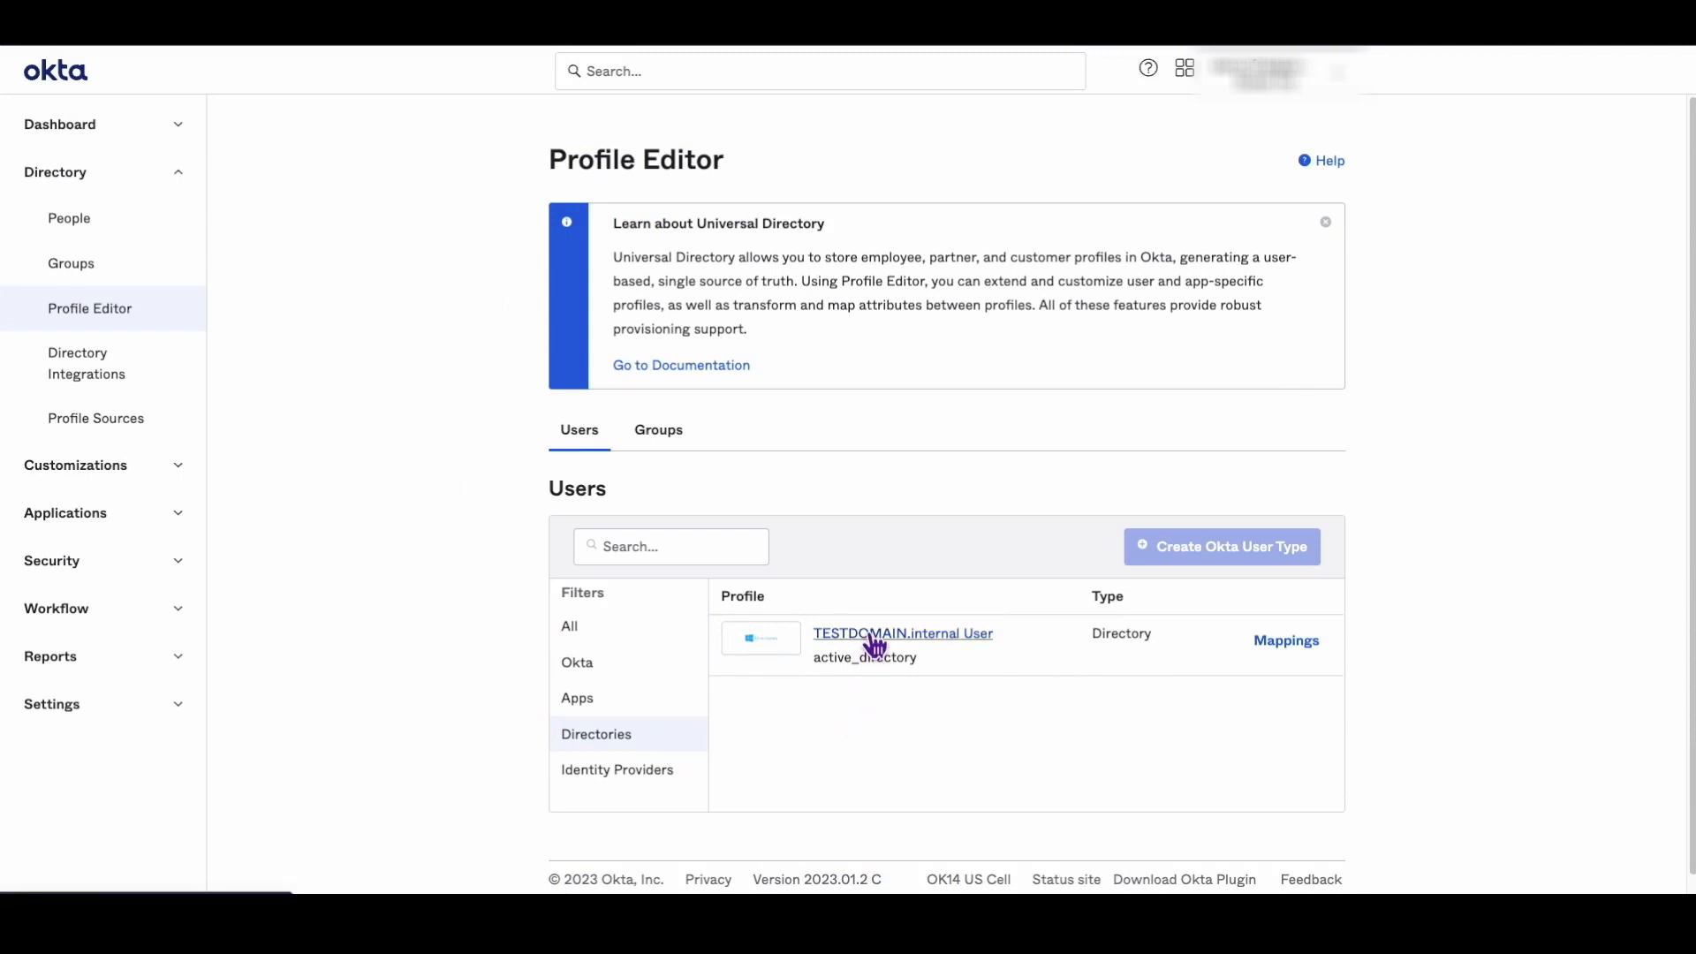
click(901, 633)
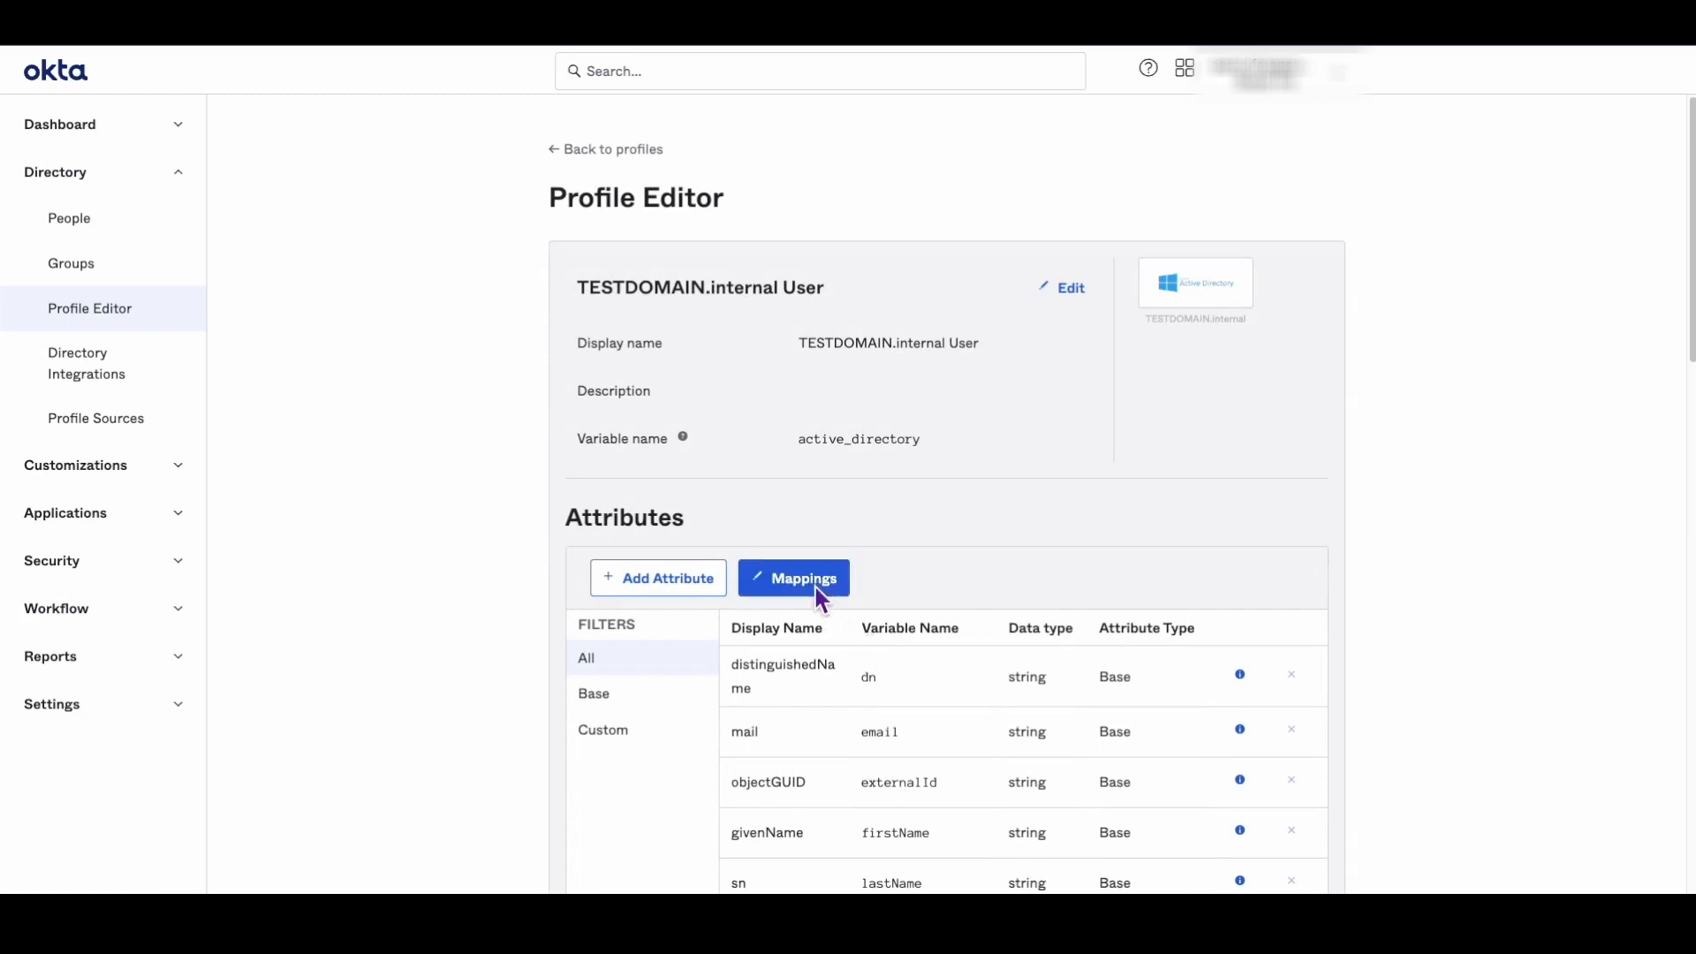
Step: In Mappings, set the GUID row's source expression to appuser.externalId
click(793, 578)
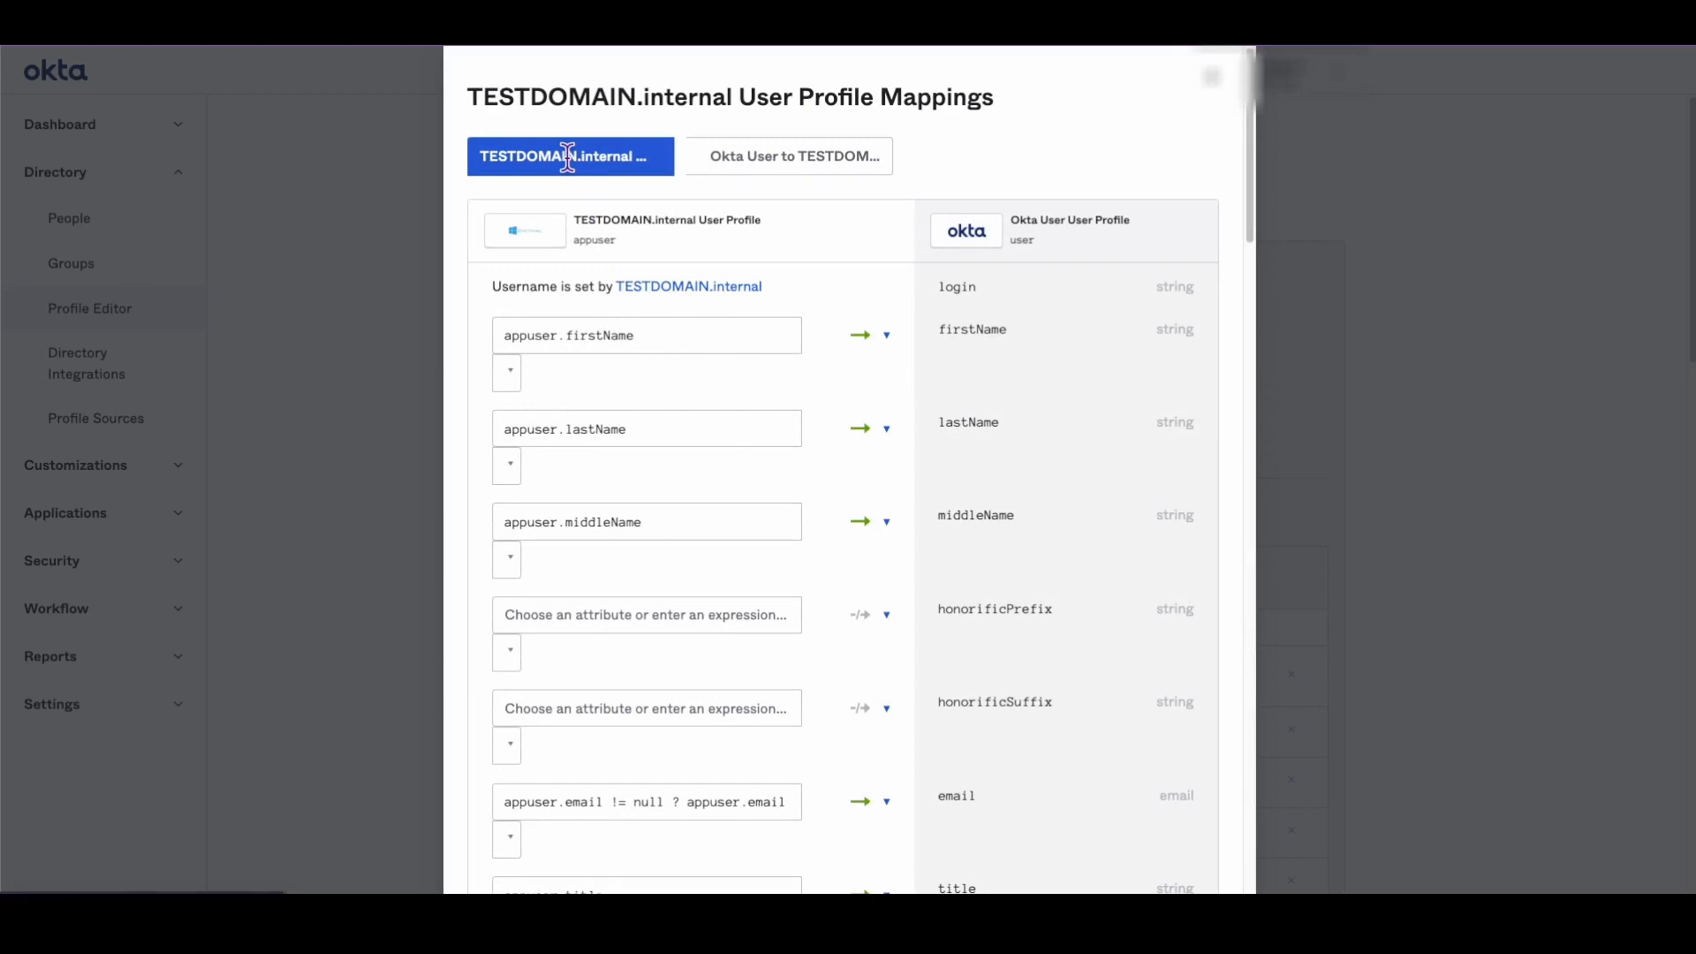
mouse_move(713, 334)
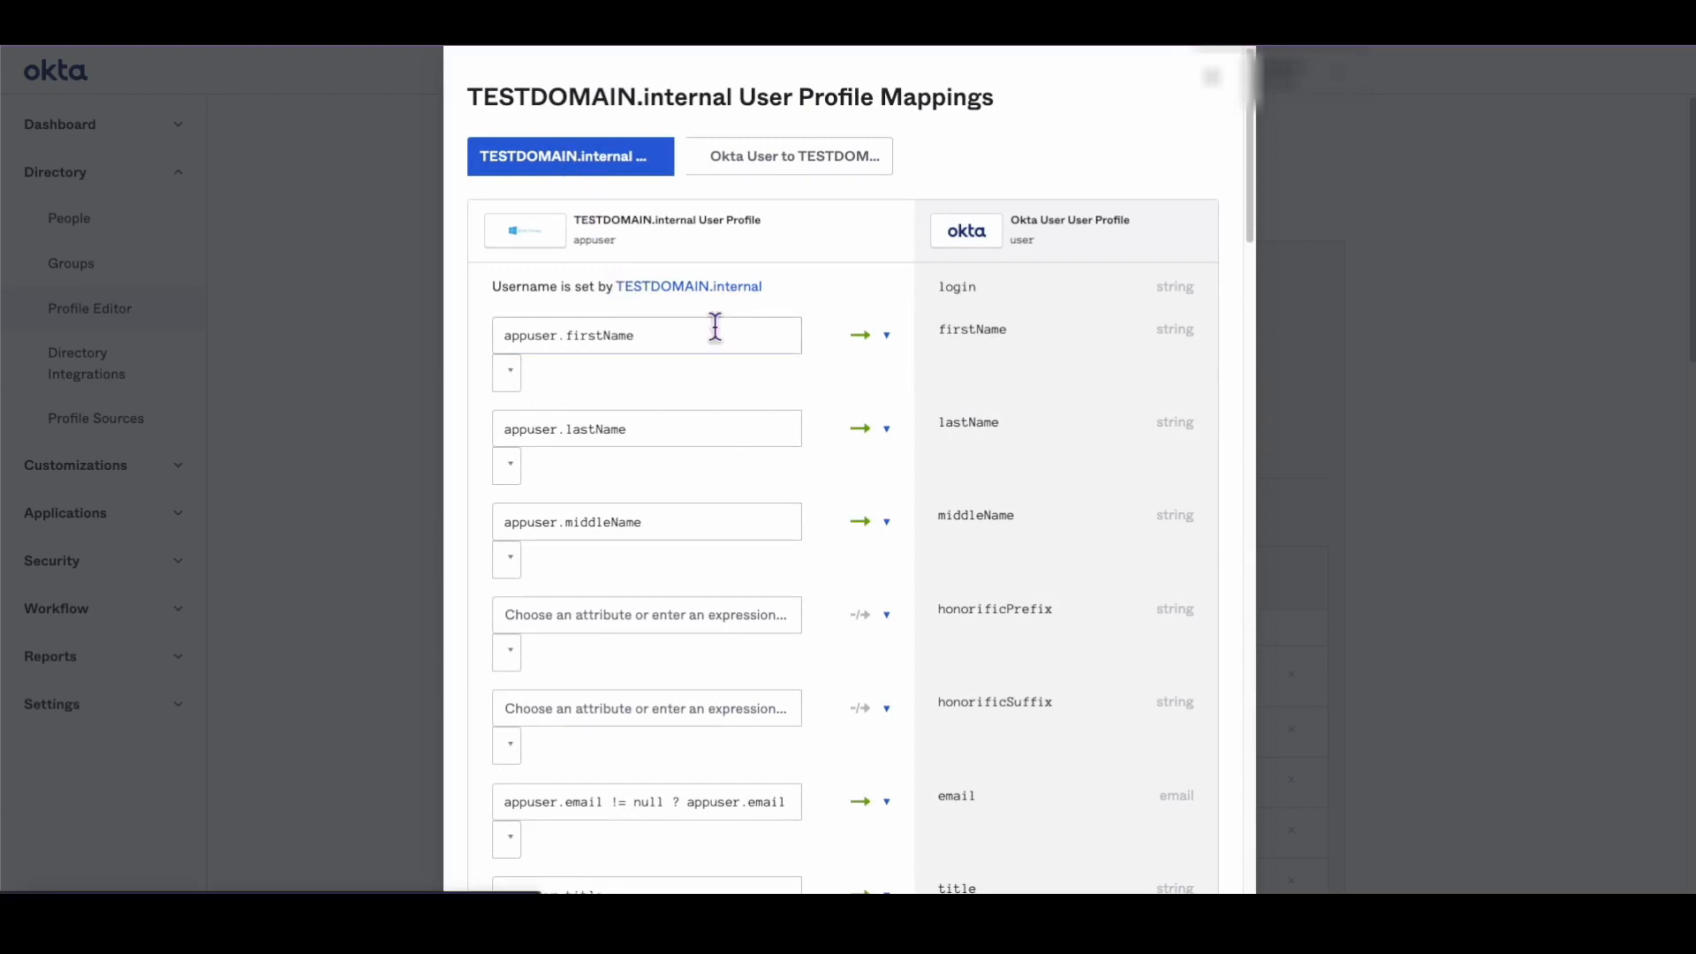
scroll(down, 3)
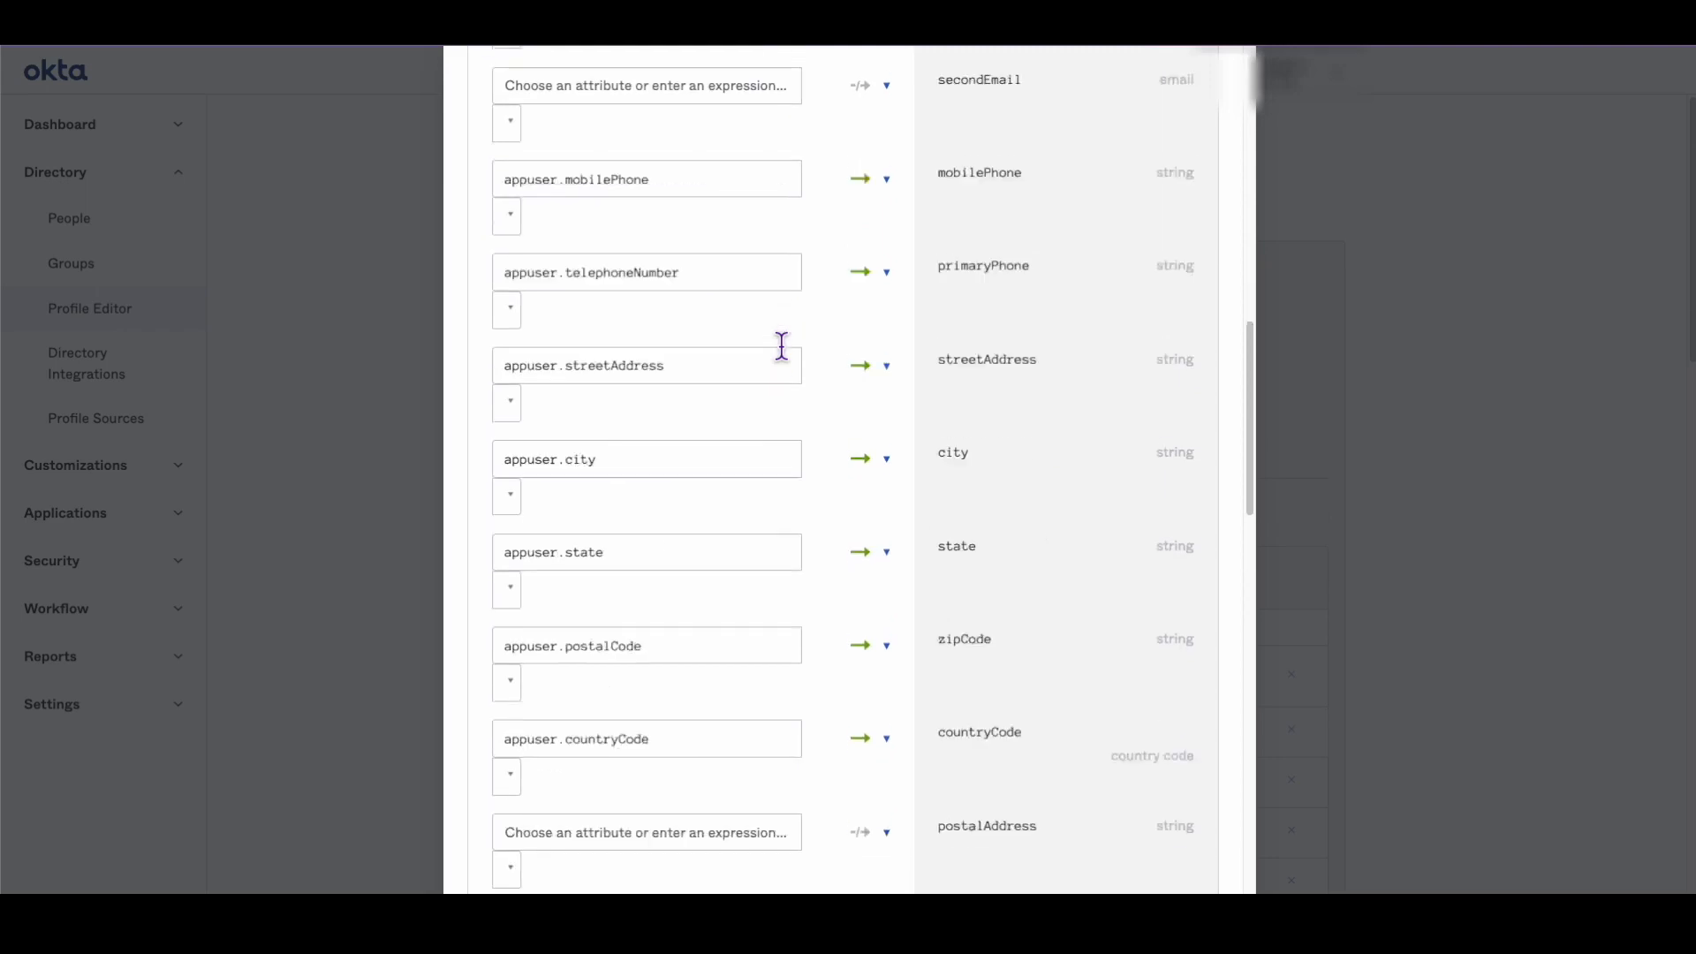
scroll(down, 3)
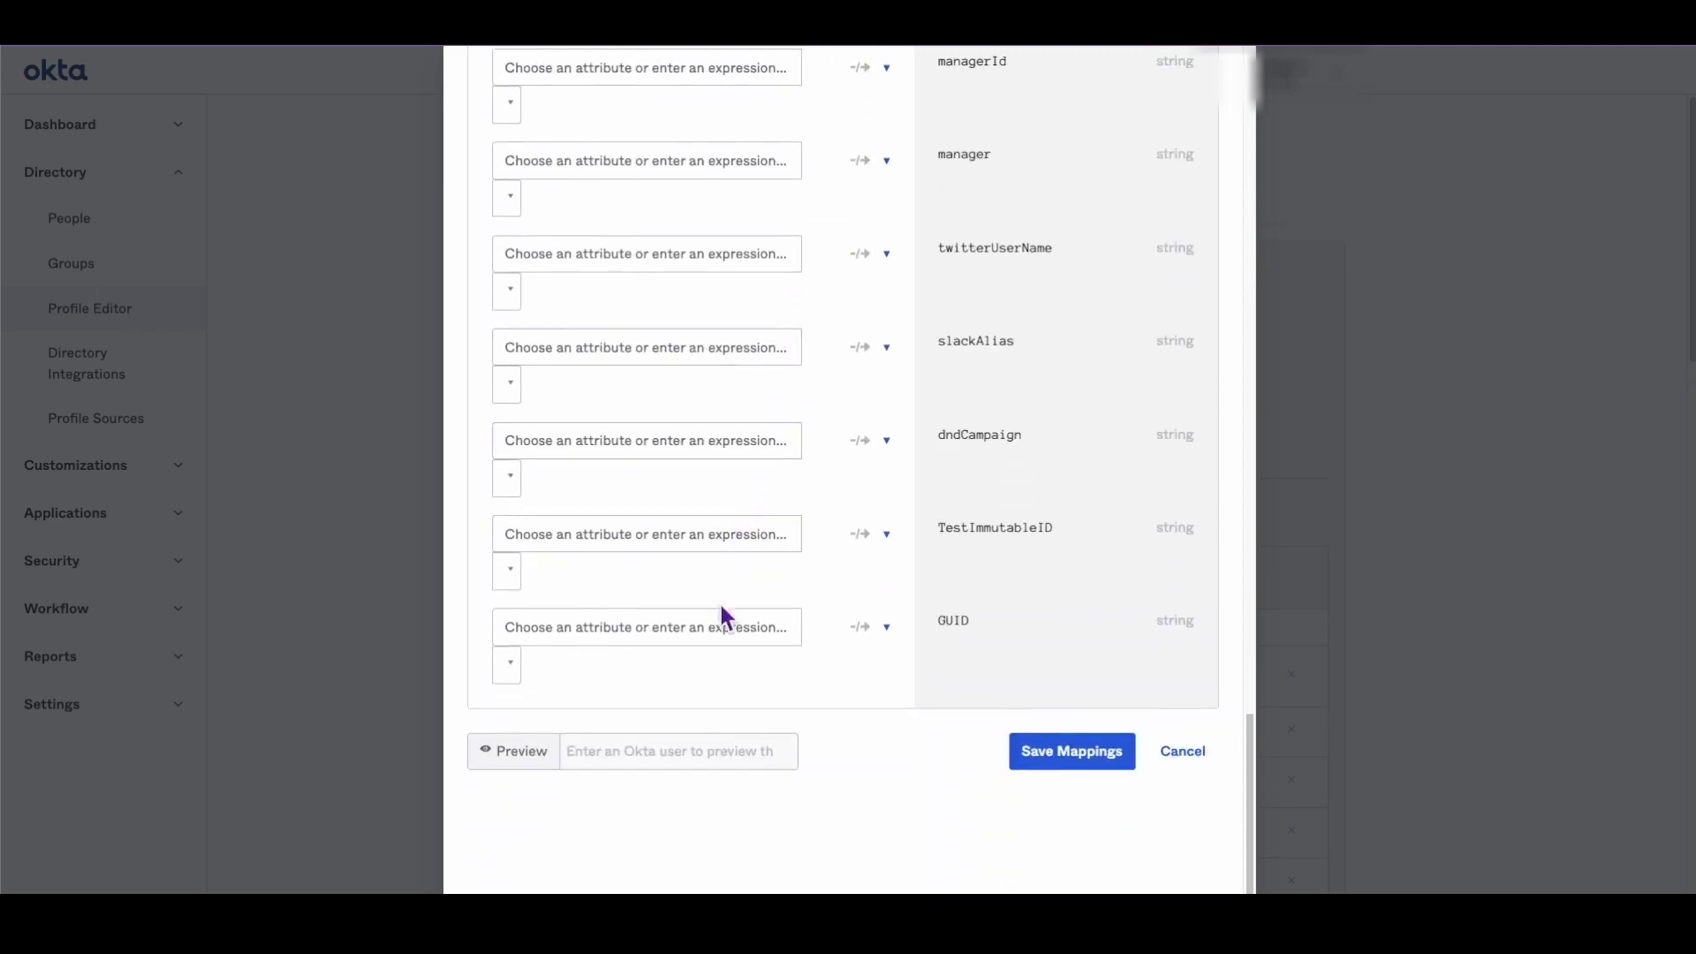
click(646, 626)
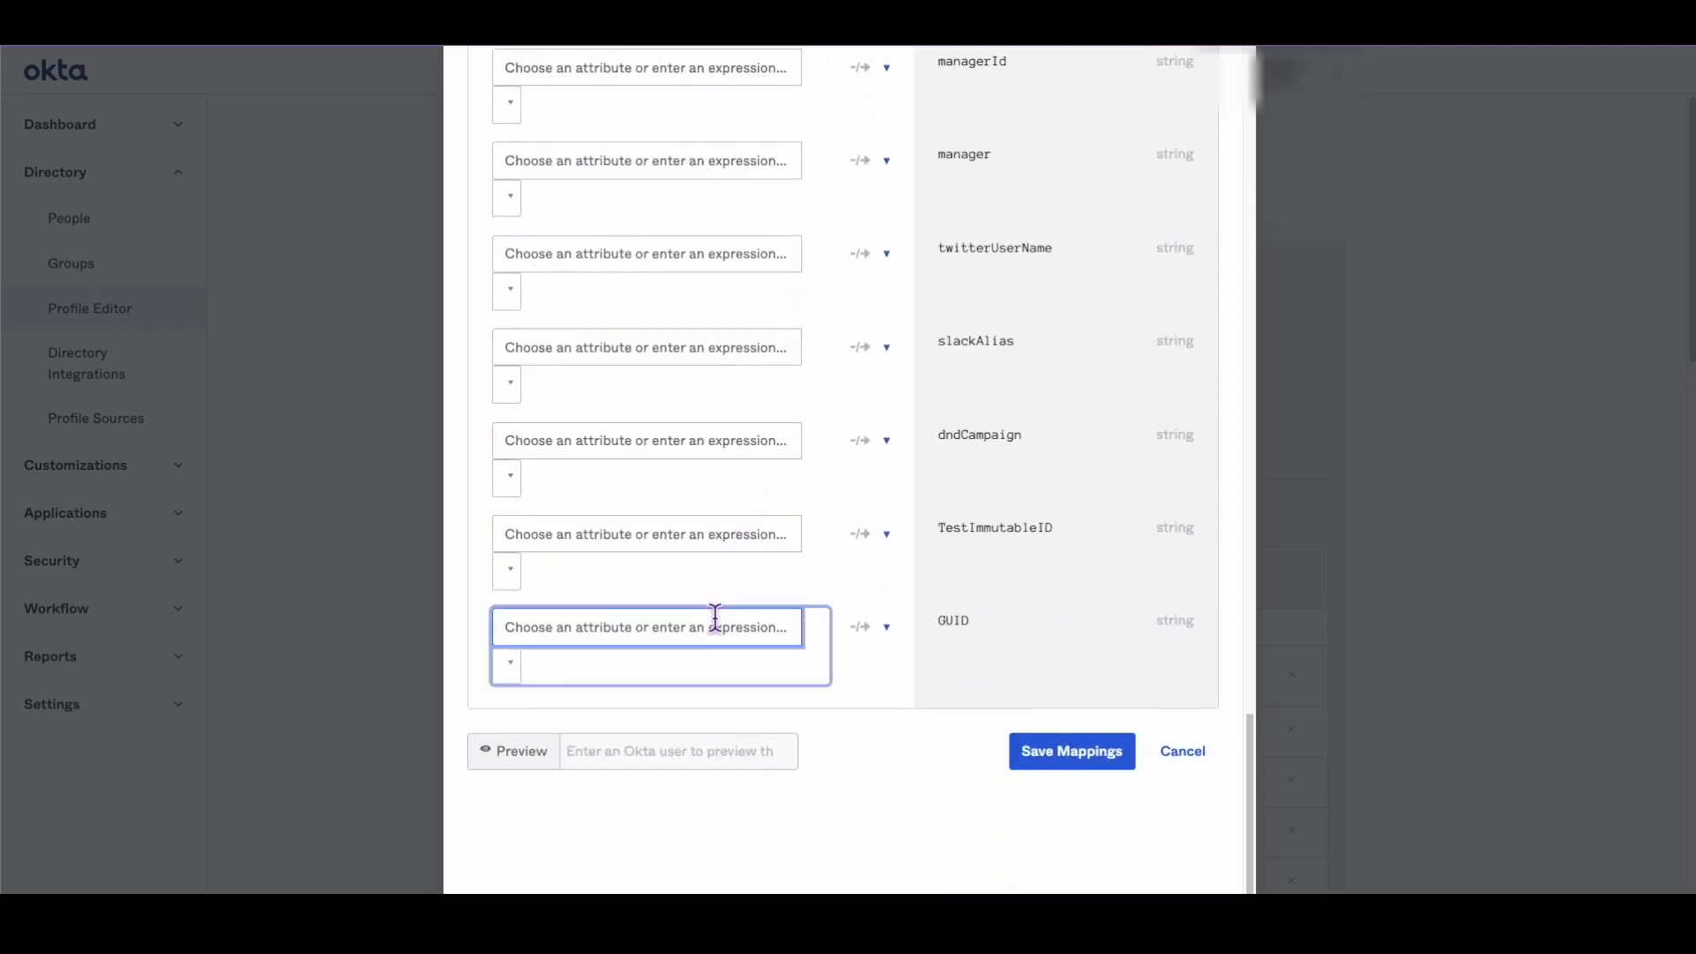
text(appuser.)
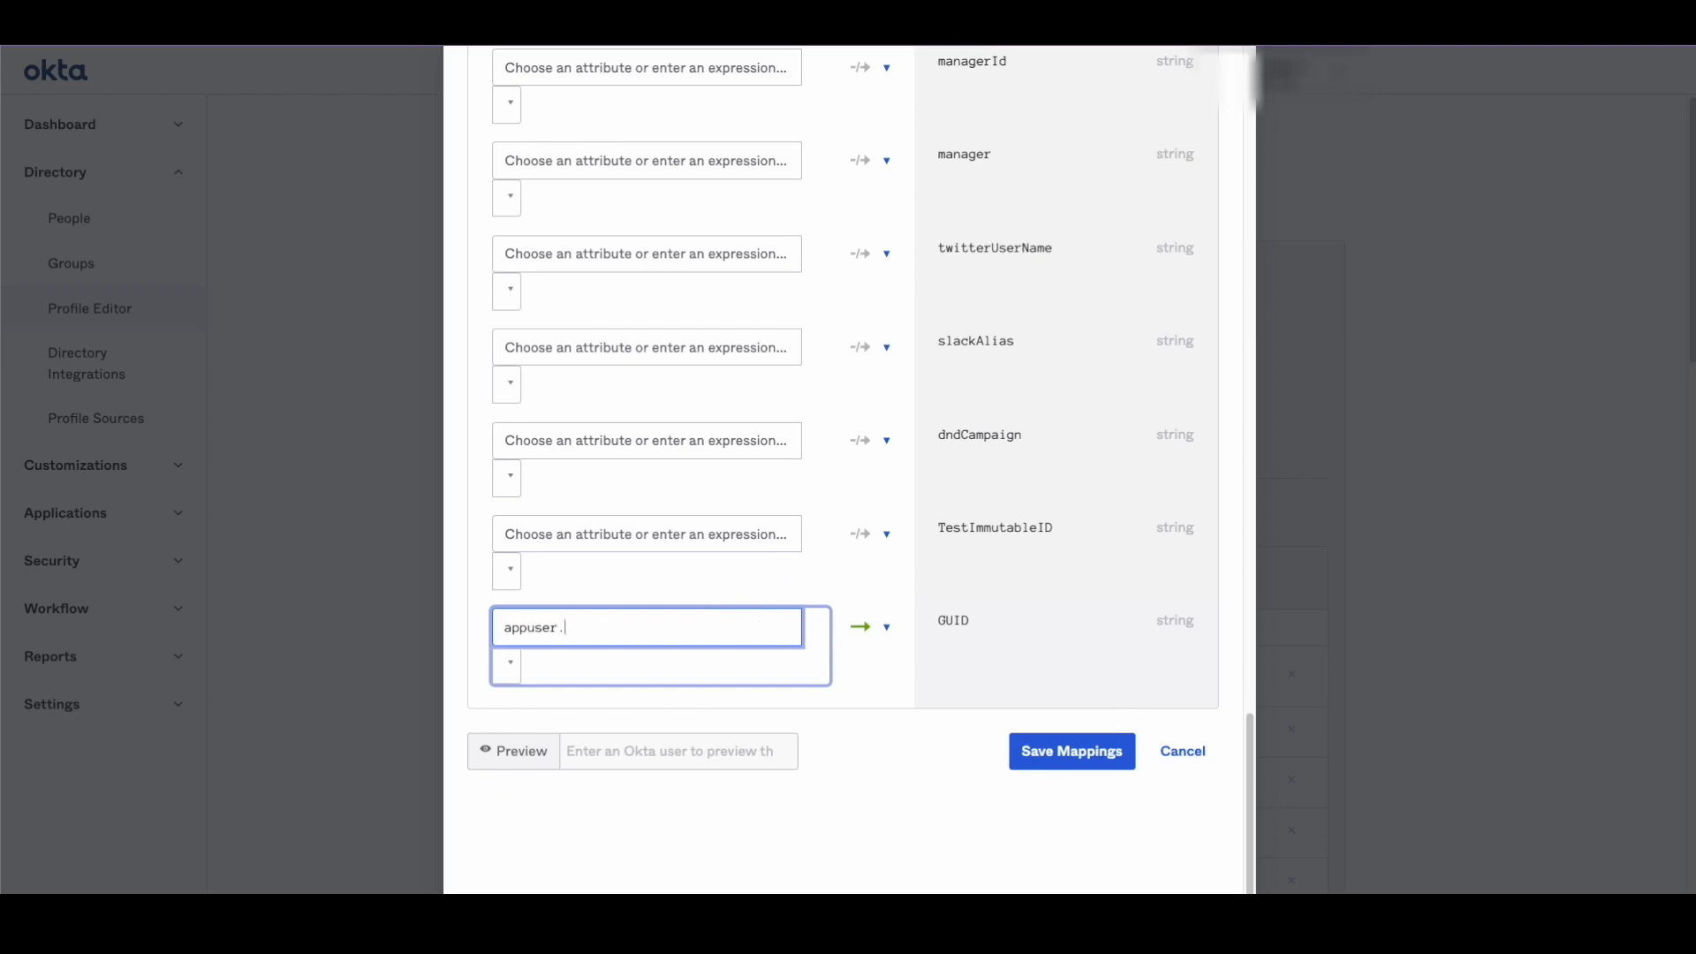
text(exe)
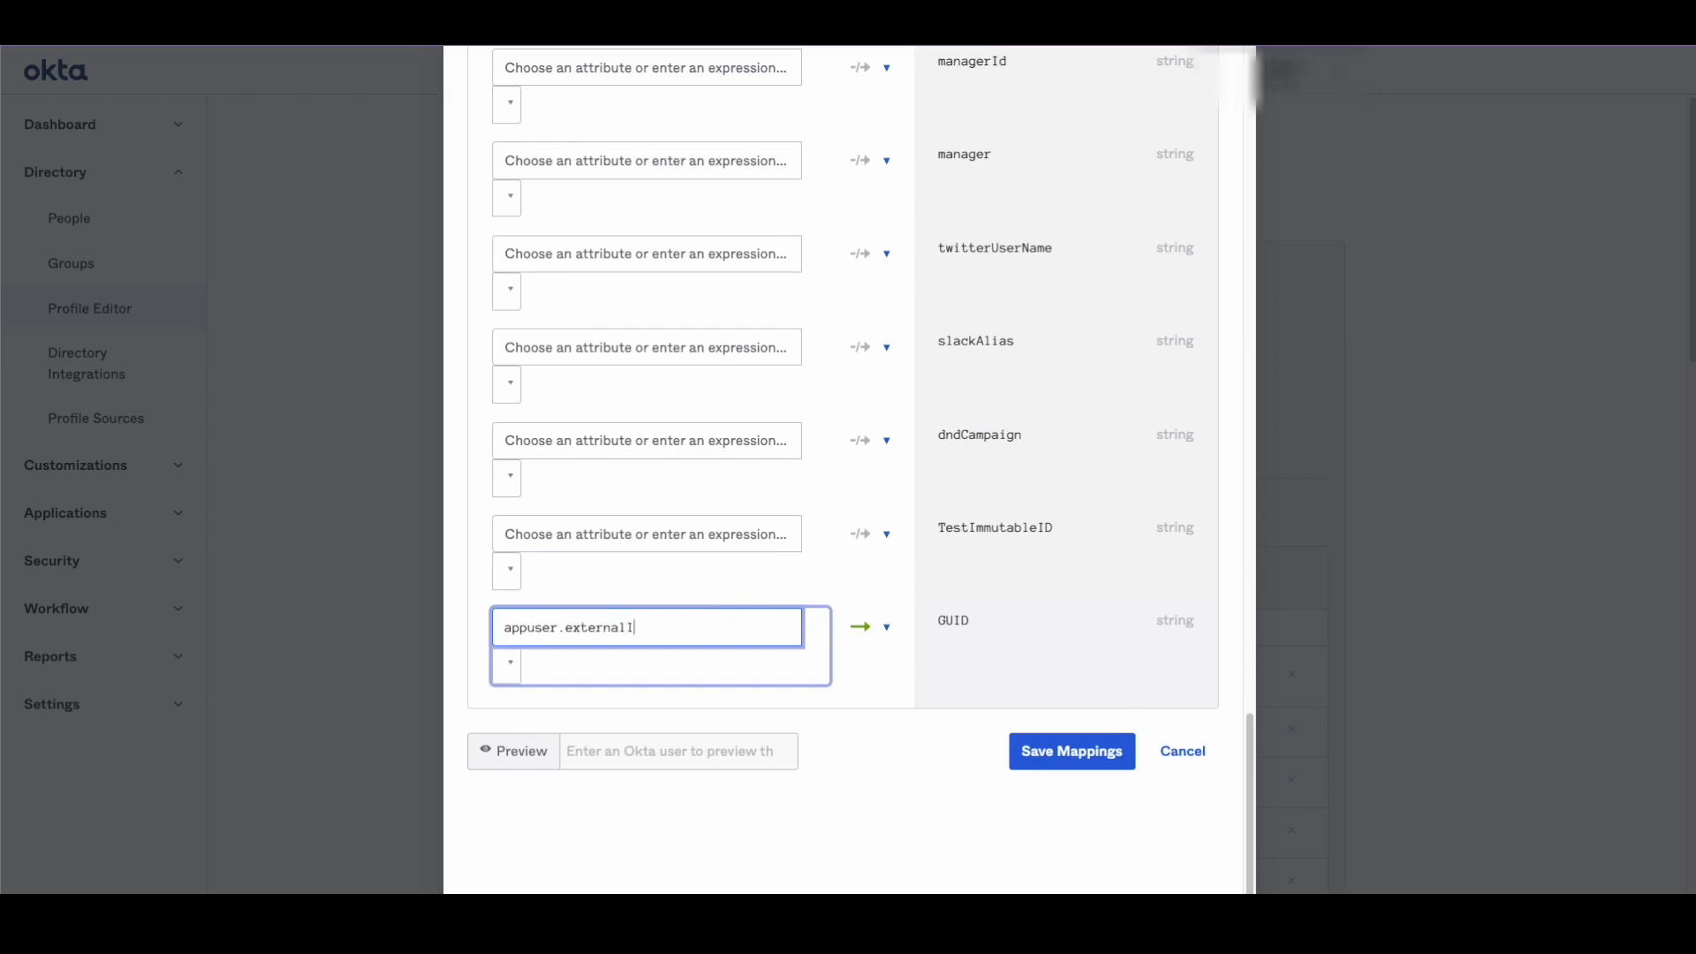
text(d)
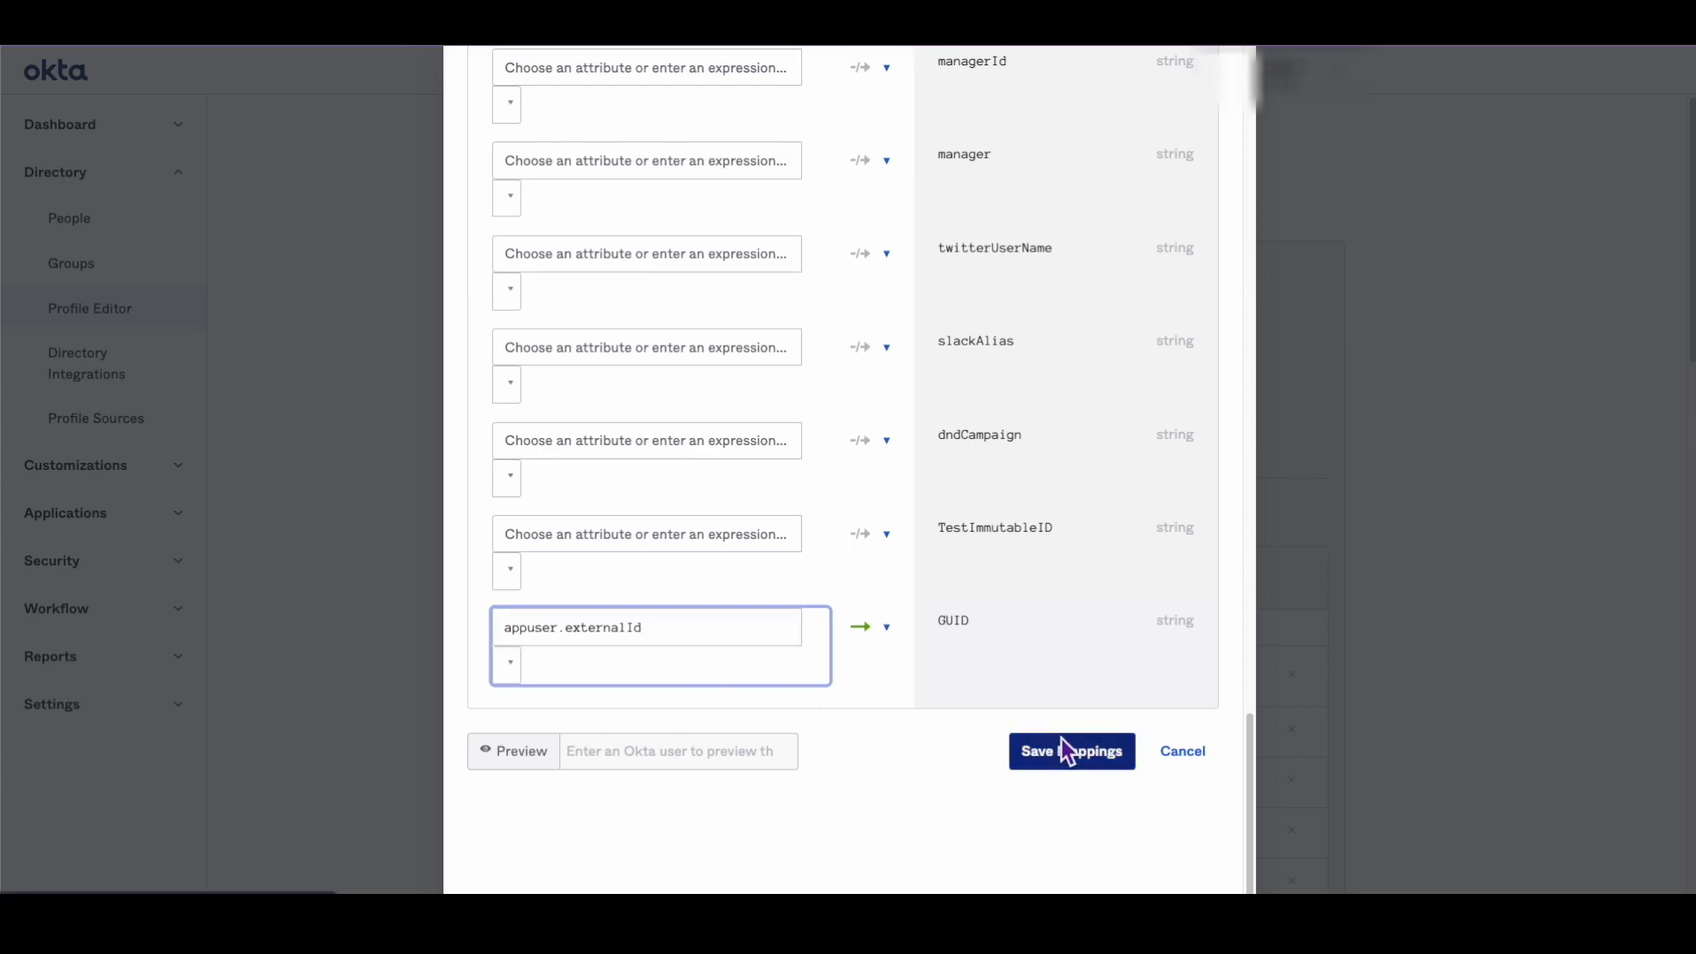
Step: Save the GUID mapping and apply updates to all TESTDOMAIN.internal users now
click(1070, 751)
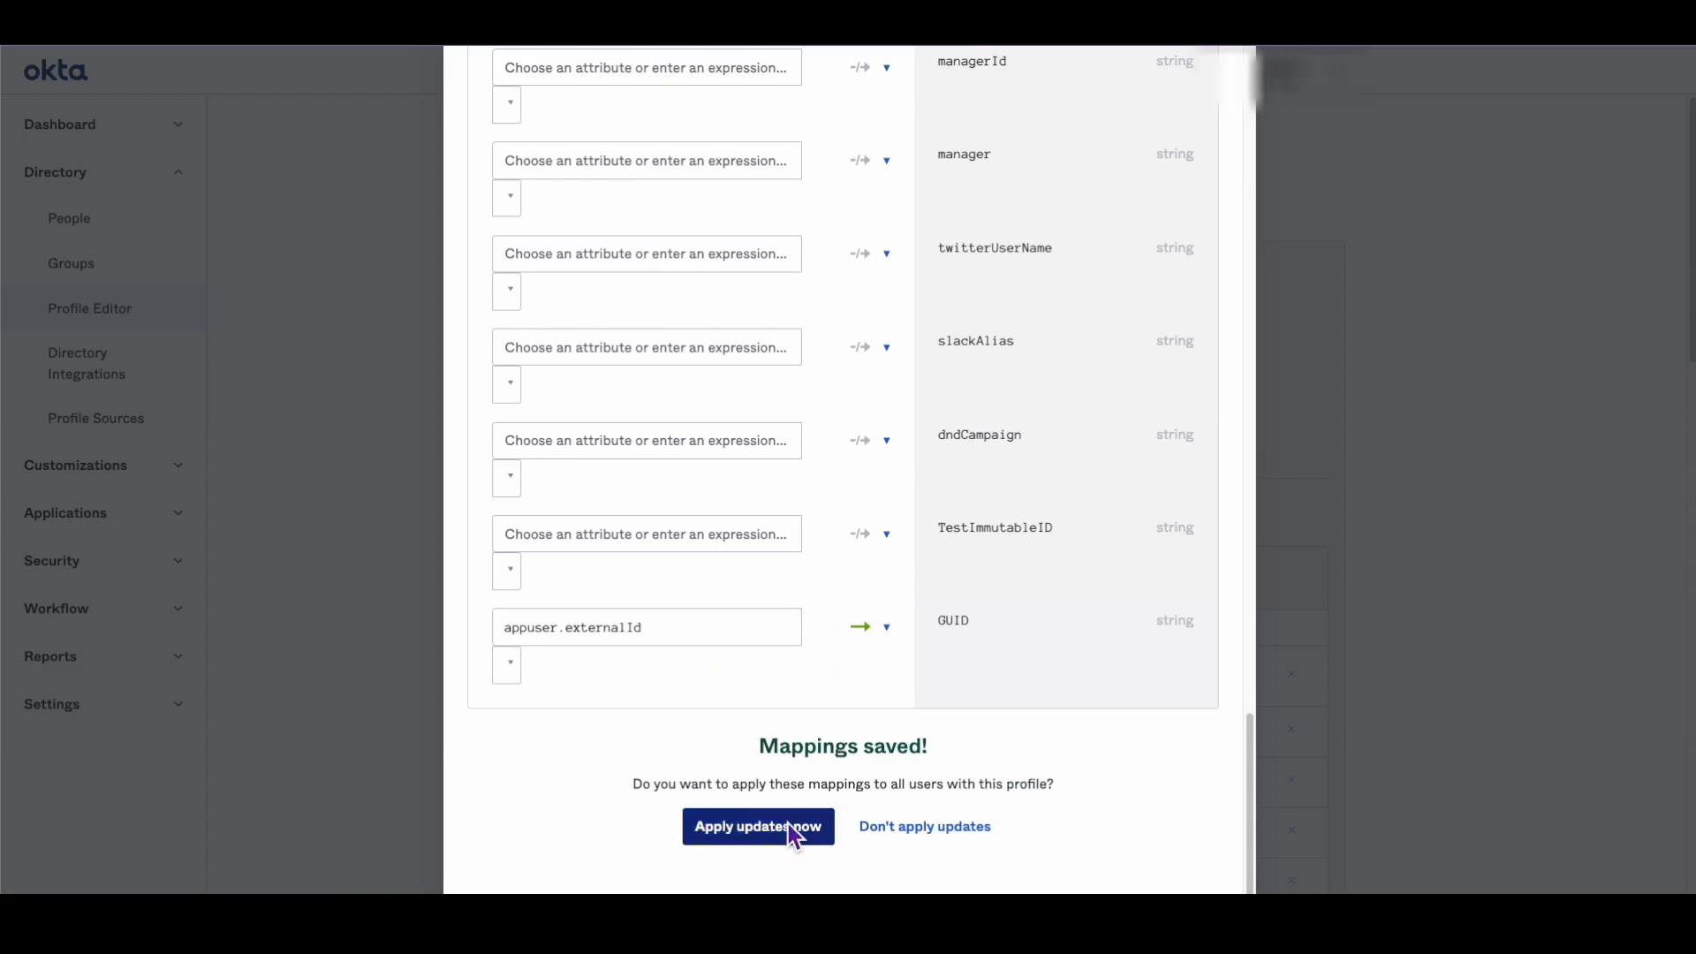
click(757, 826)
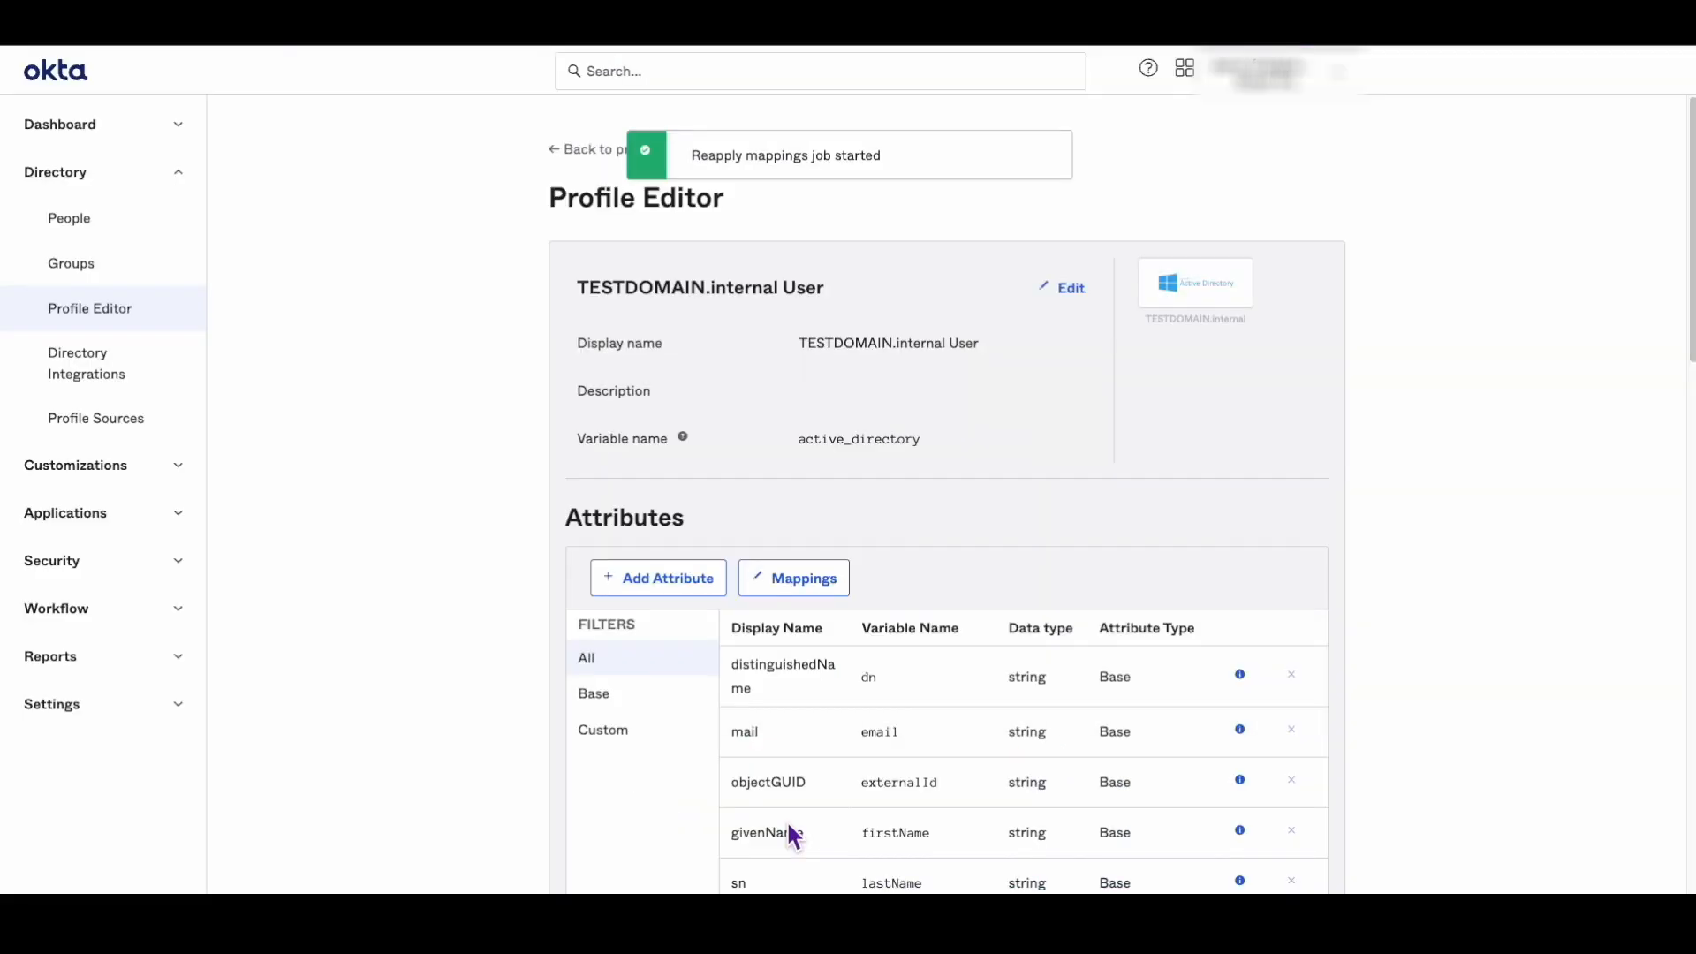